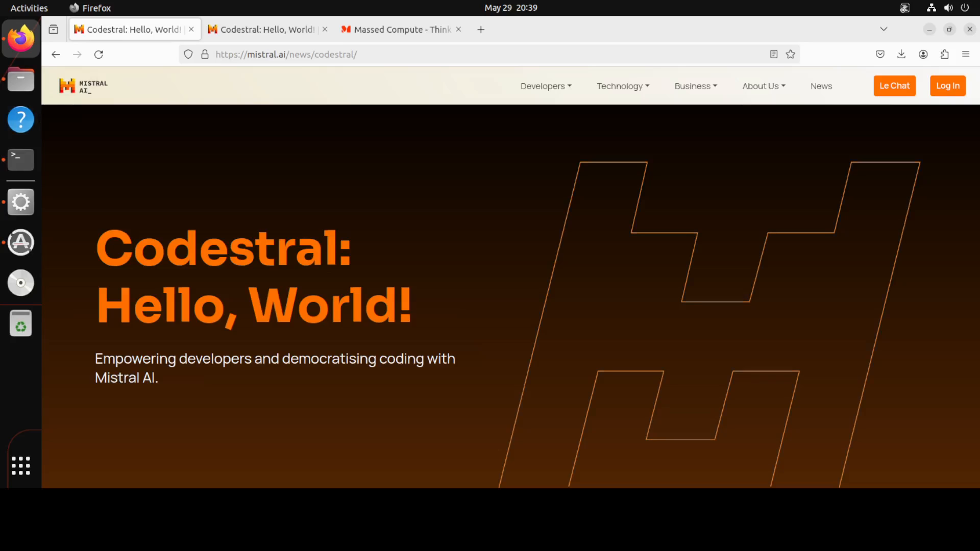
- Switch to the second Codestral announcement tab and scroll to its benchmark comparison tables
click(267, 30)
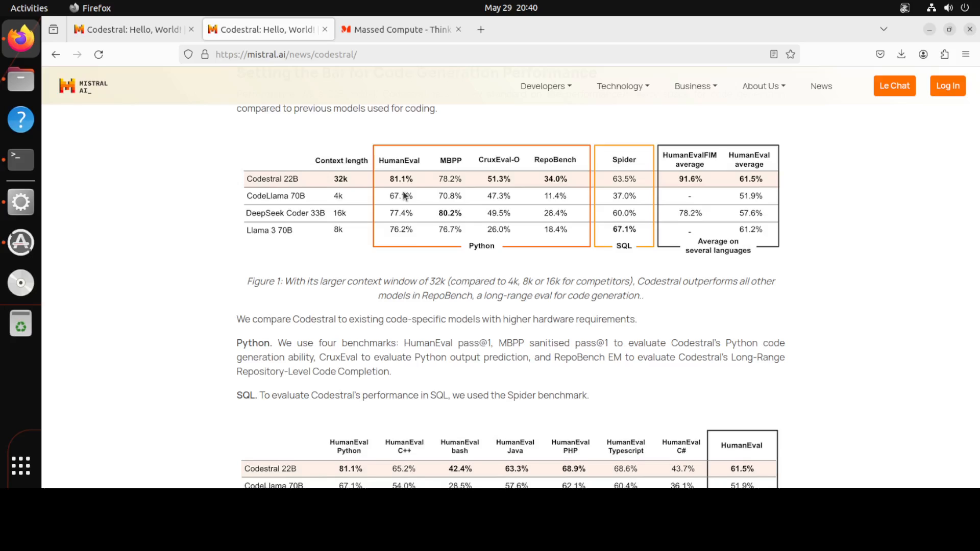
mouse_move(188, 238)
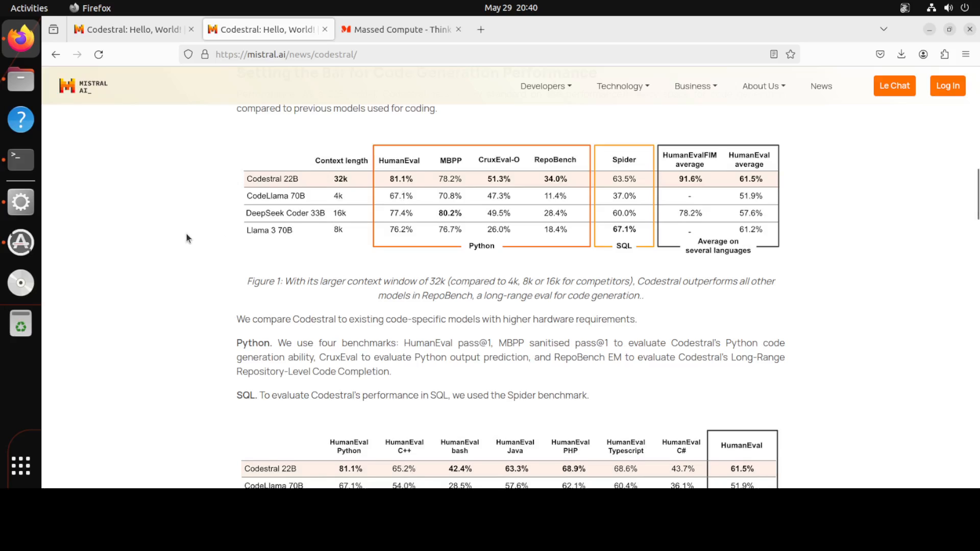
mouse_move(503, 213)
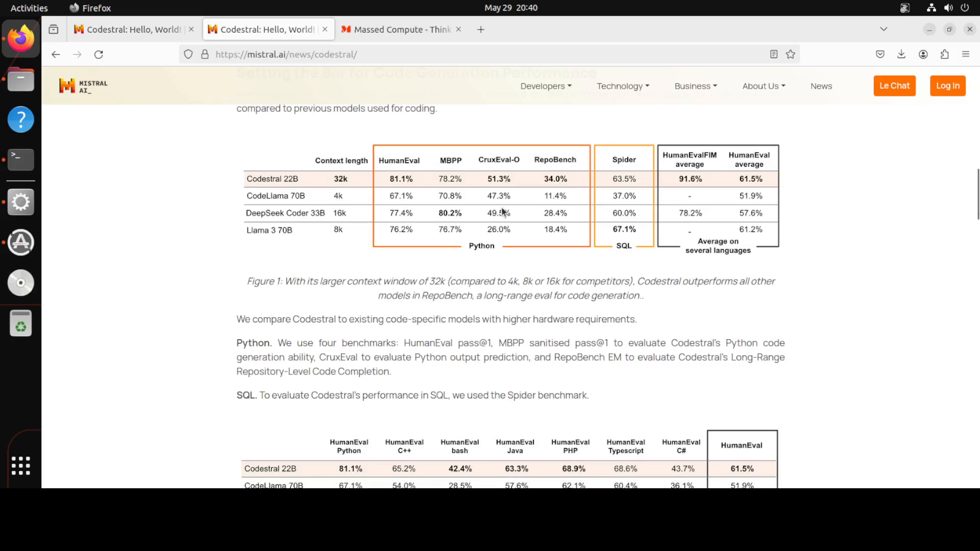
mouse_move(621, 214)
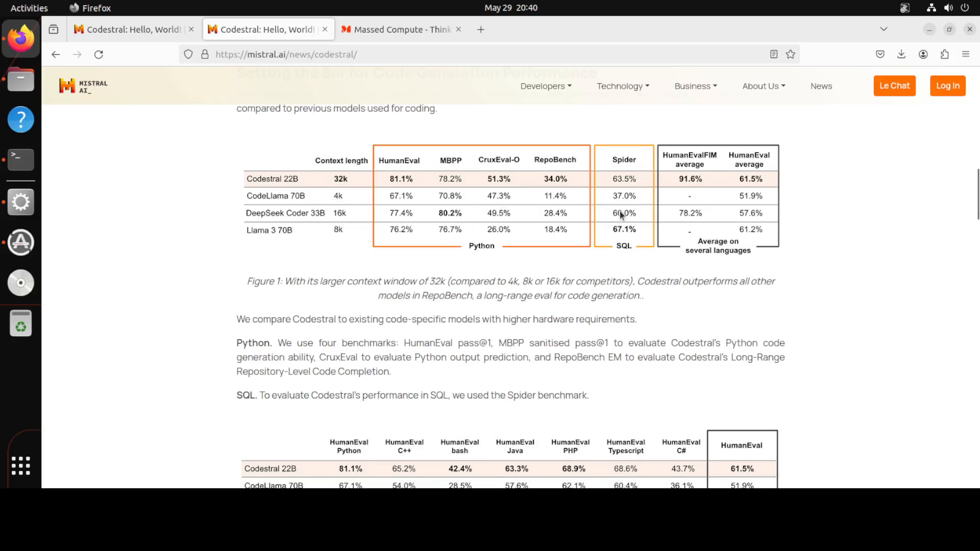
mouse_move(786, 217)
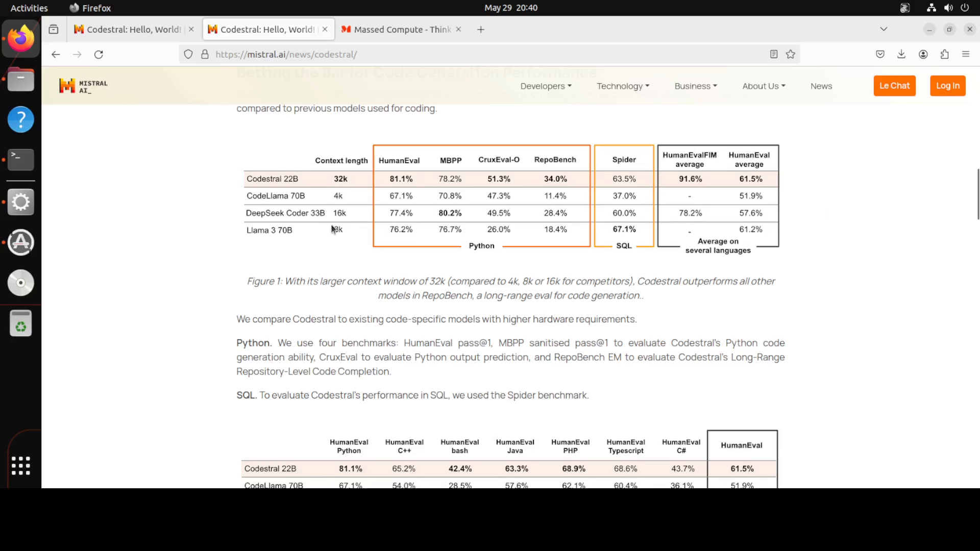
mouse_move(334, 229)
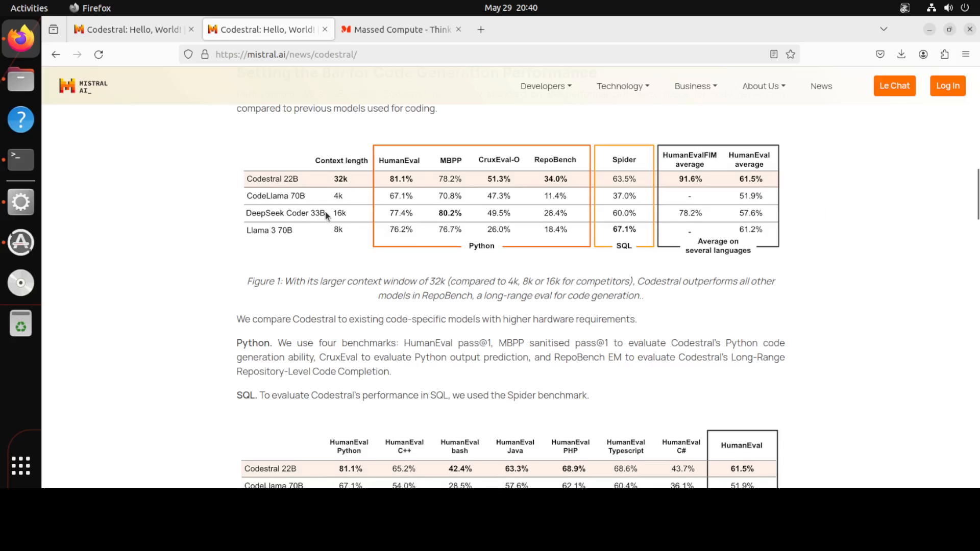
mouse_move(289, 207)
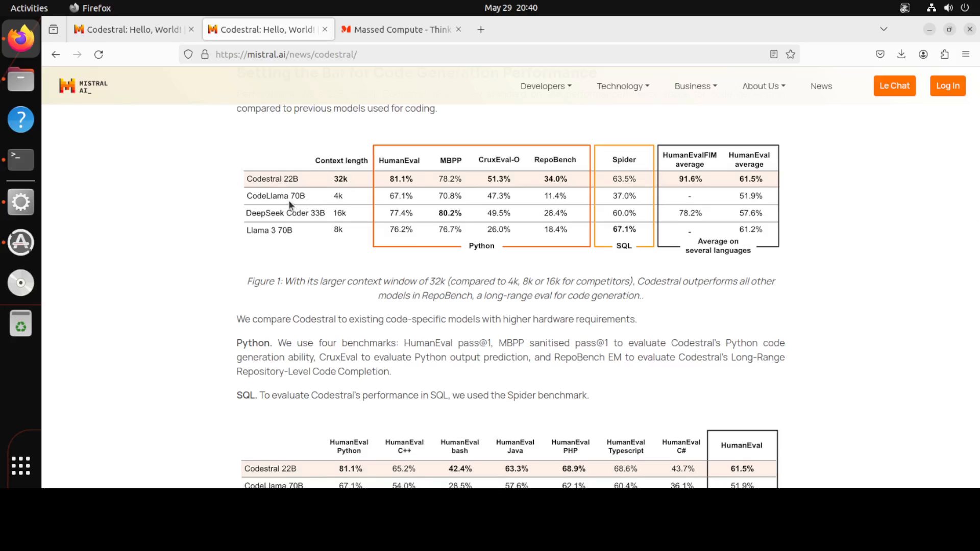
mouse_move(689, 251)
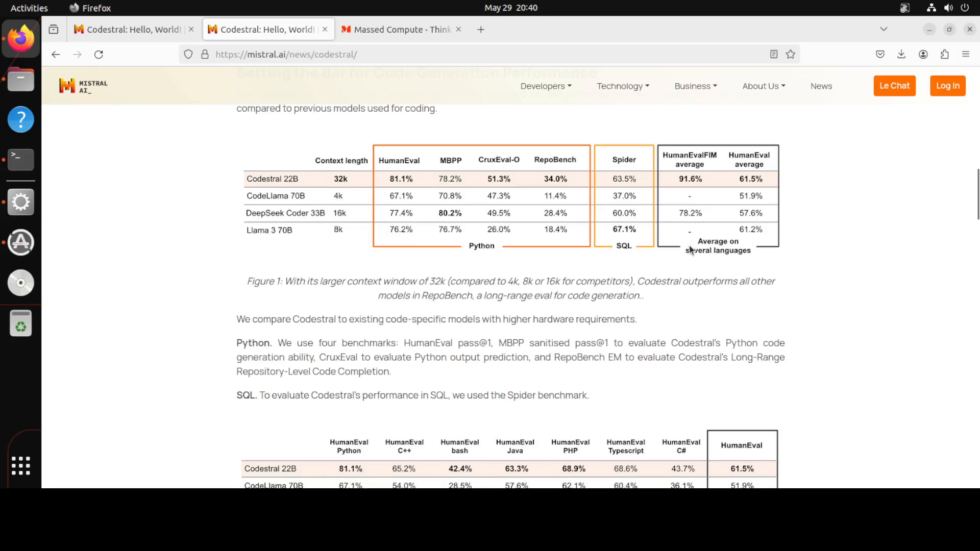
mouse_move(808, 212)
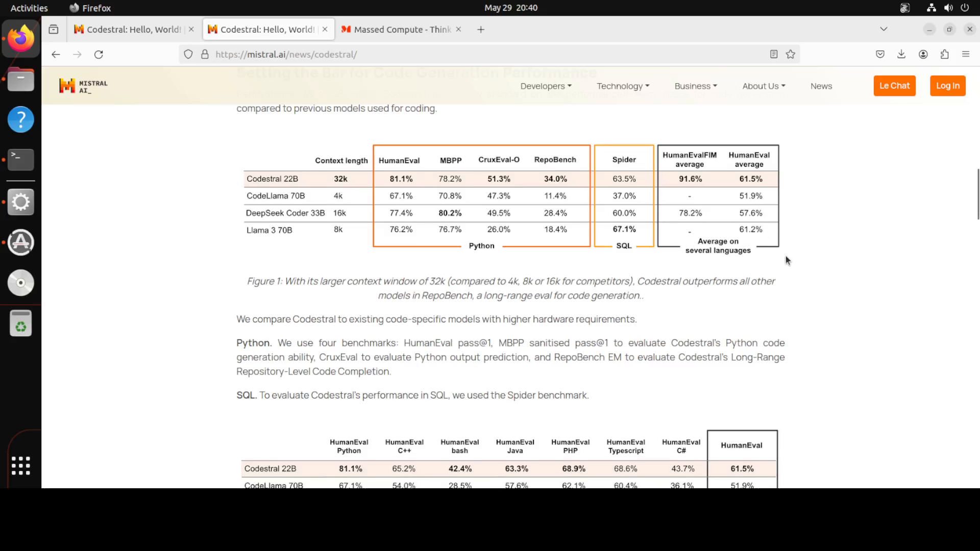
scroll(down, 3)
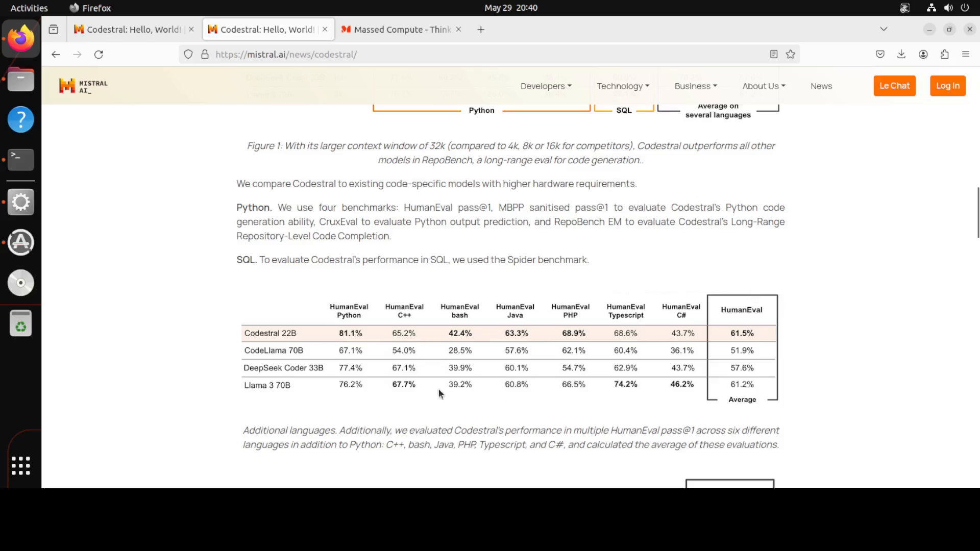
mouse_move(431, 343)
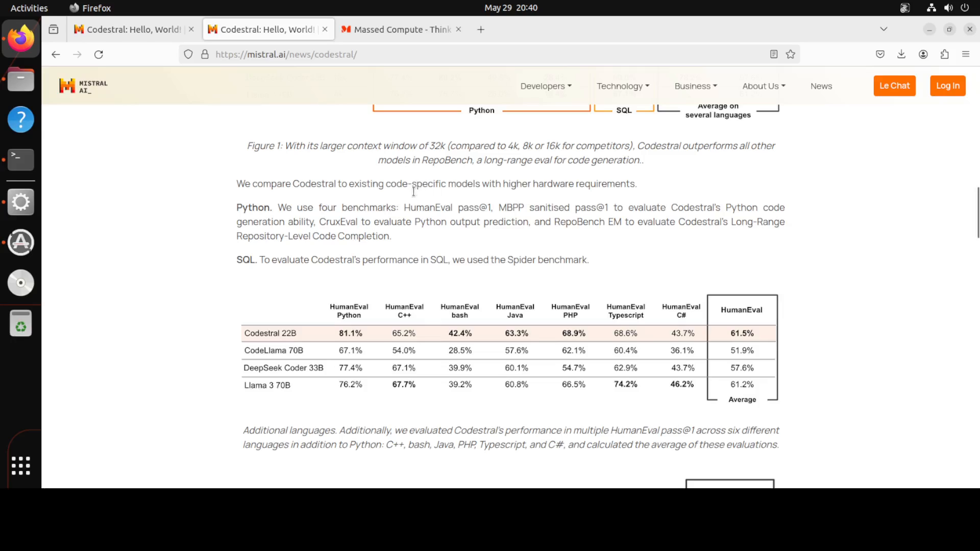
- Visit the first Codestral tab and the Massed Compute site, then bring LM Studio forward
click(131, 29)
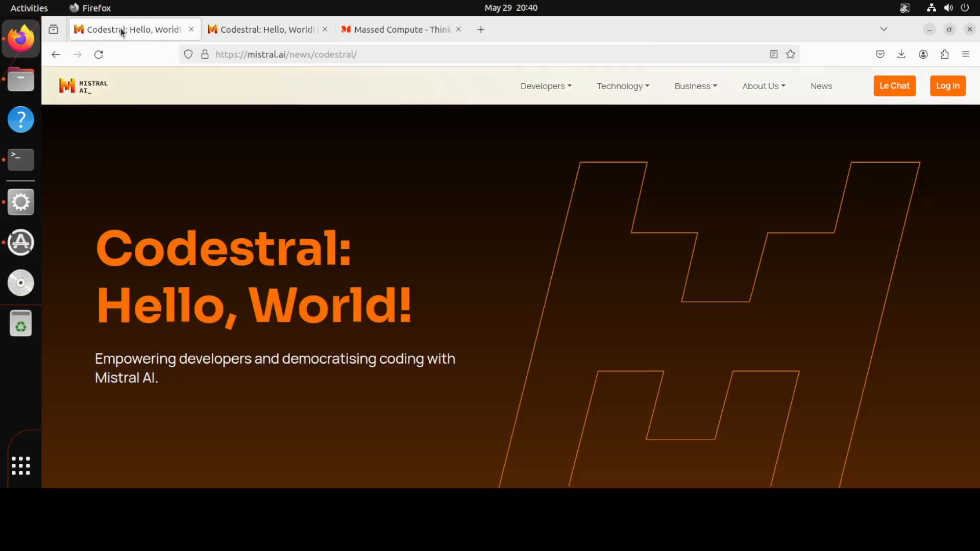
mouse_move(21, 79)
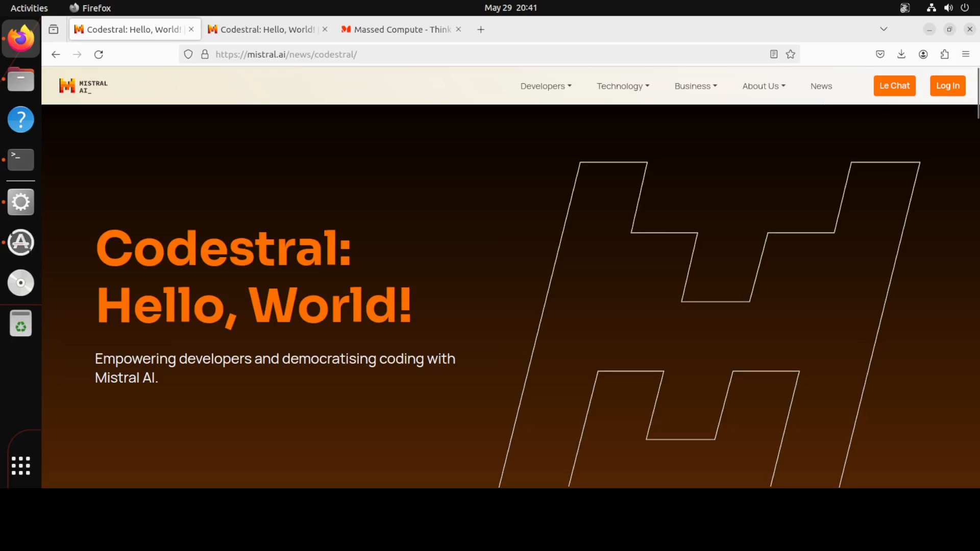
click(400, 29)
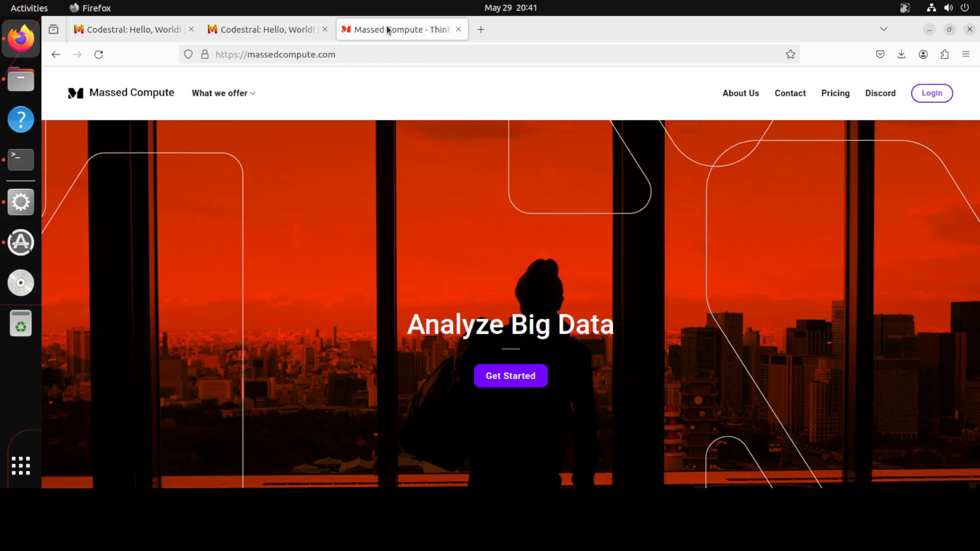
mouse_move(474, 99)
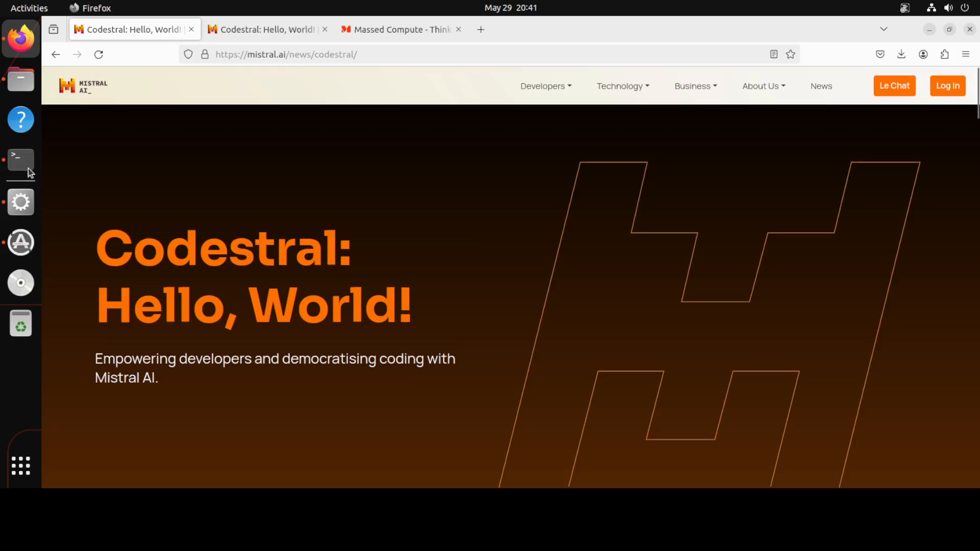
click(20, 158)
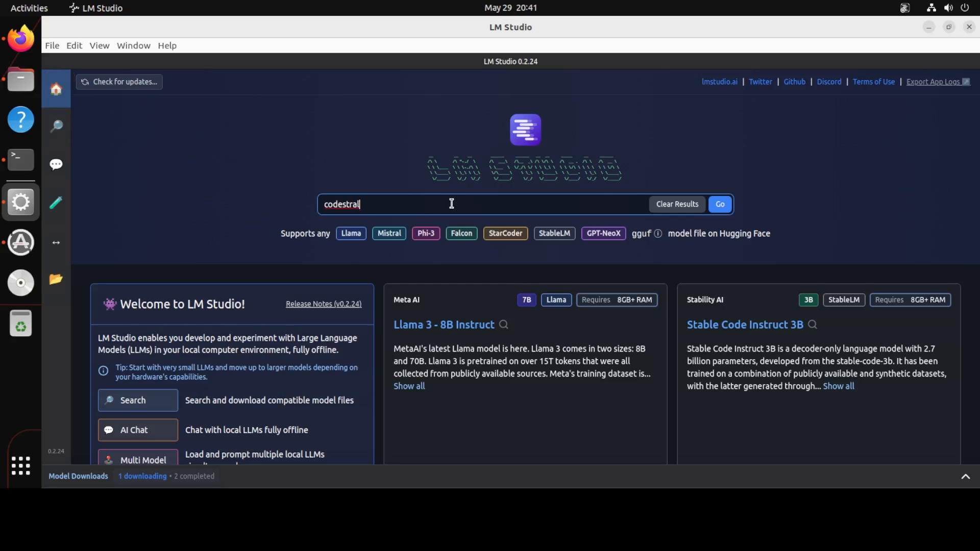
- Search for codestral and browse bartowski/Codestral-22B-v0.1-GGUF to the downloaded Q5_K_M file
click(719, 204)
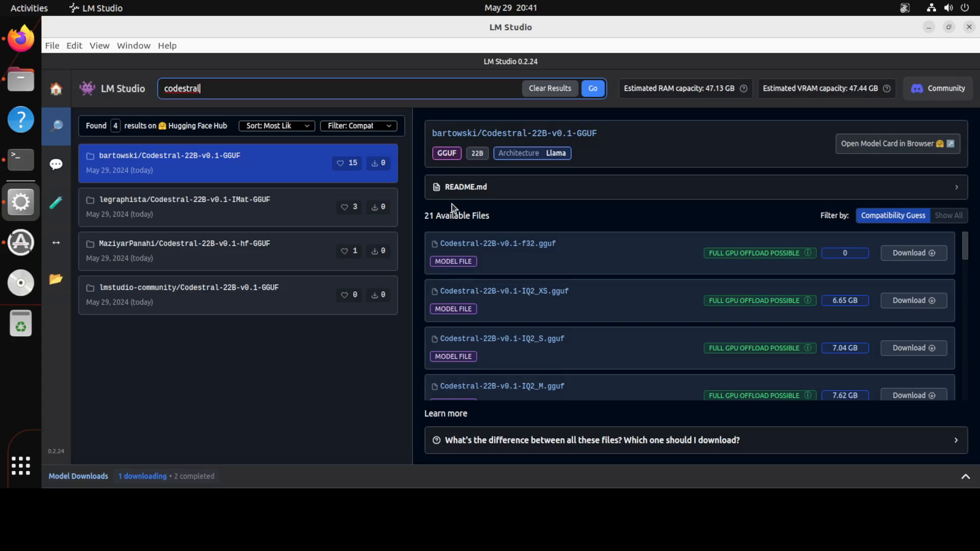
mouse_move(261, 169)
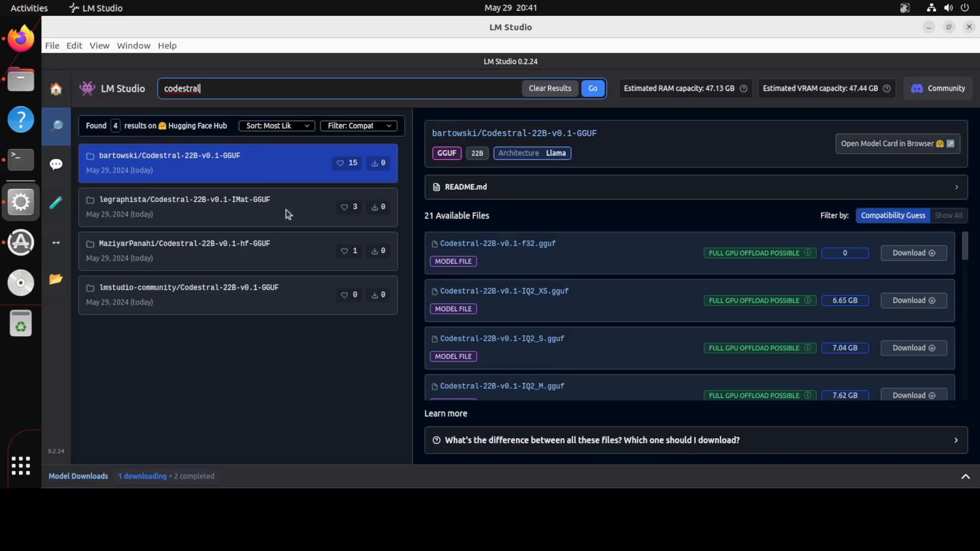
mouse_move(123, 175)
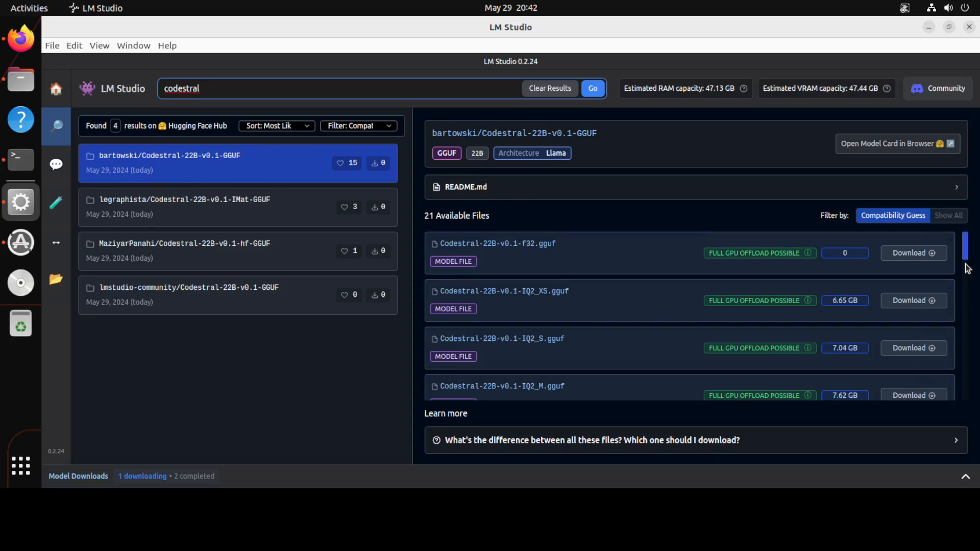
scroll(down, 3)
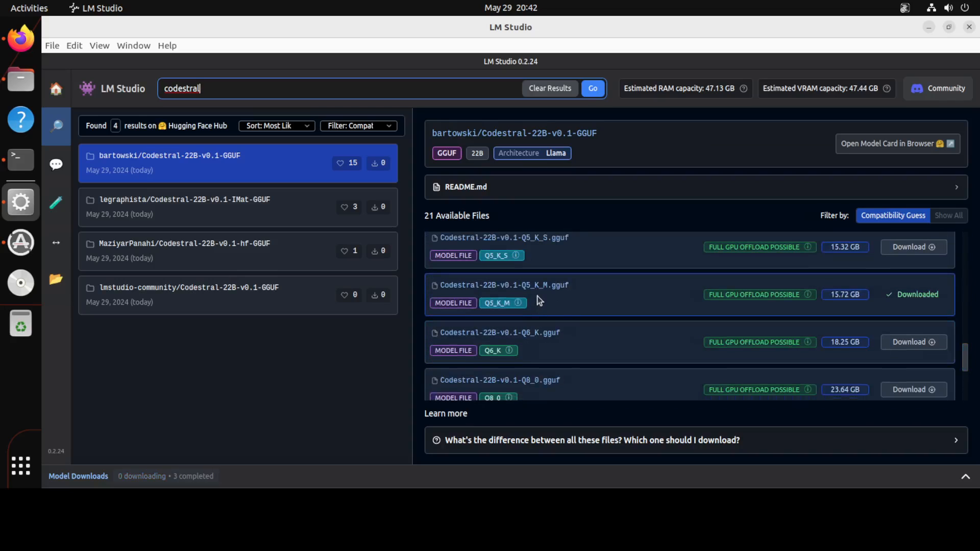
mouse_move(539, 294)
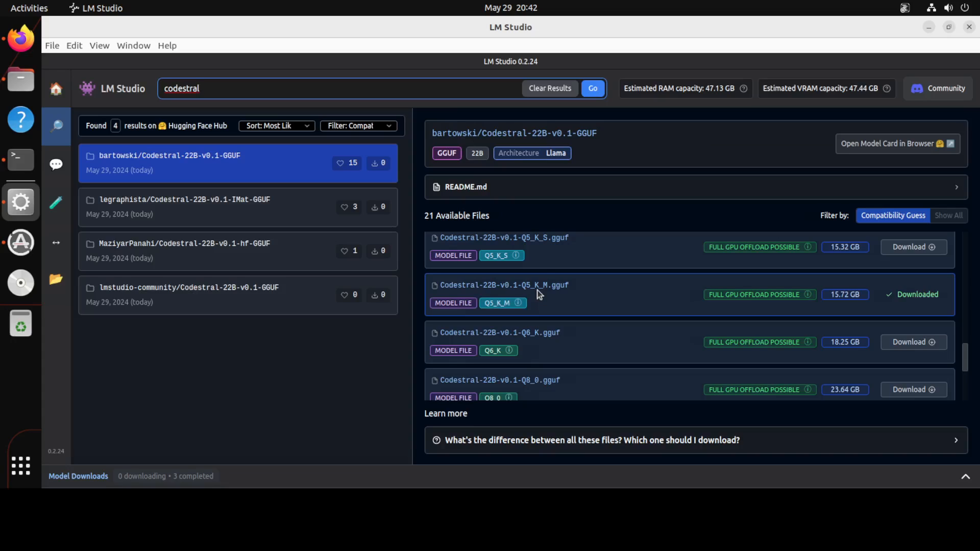
click(200, 88)
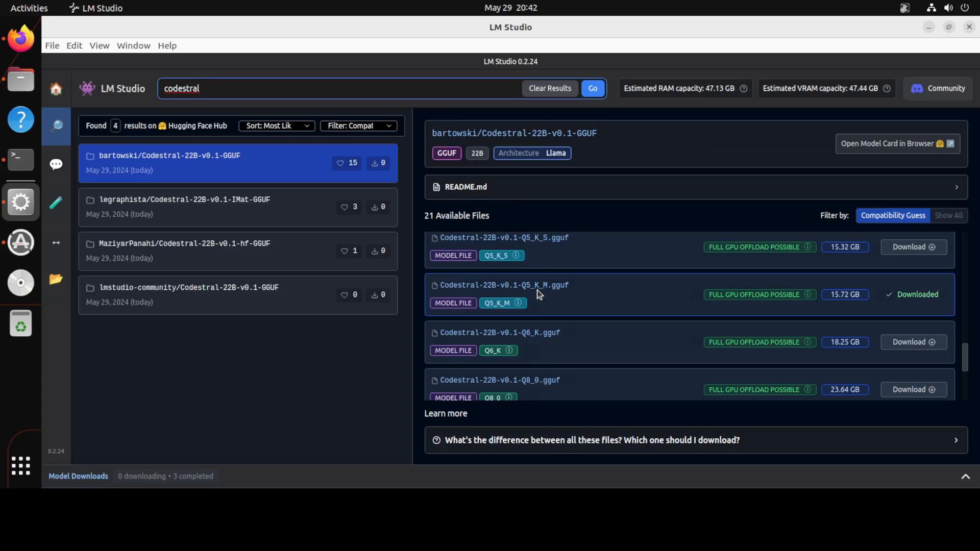
- Open My Models to see the downloaded Codestral-22B Q5_K_M model (15.72 GB)
click(55, 279)
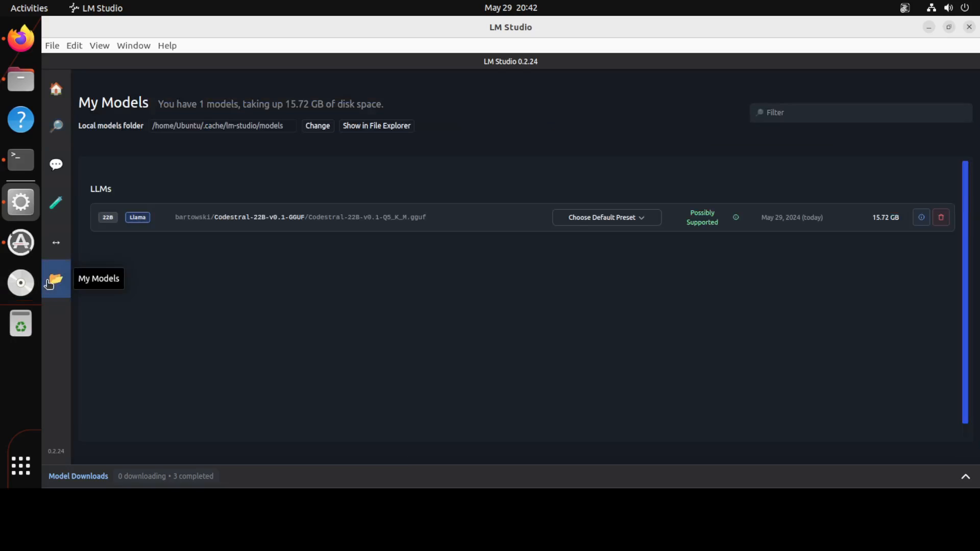
mouse_move(580, 234)
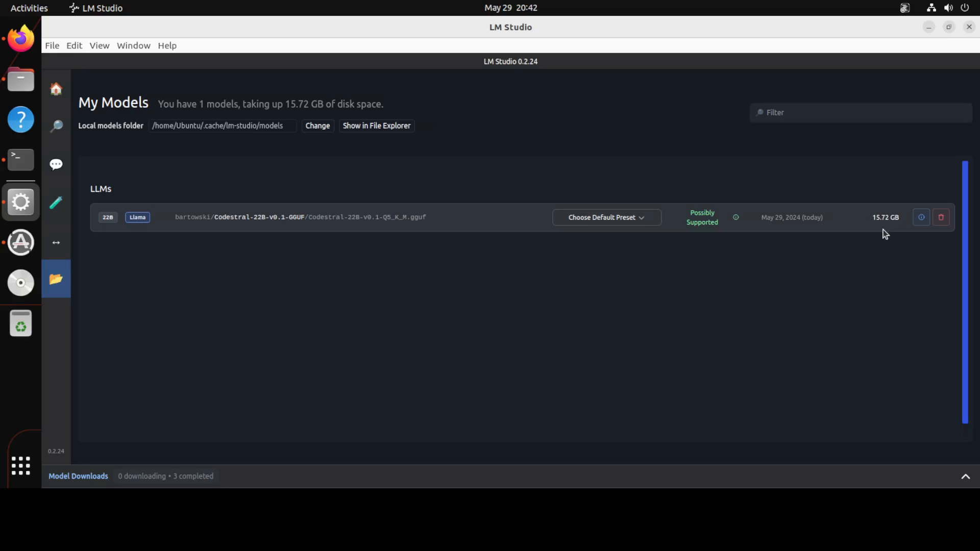
mouse_move(560, 242)
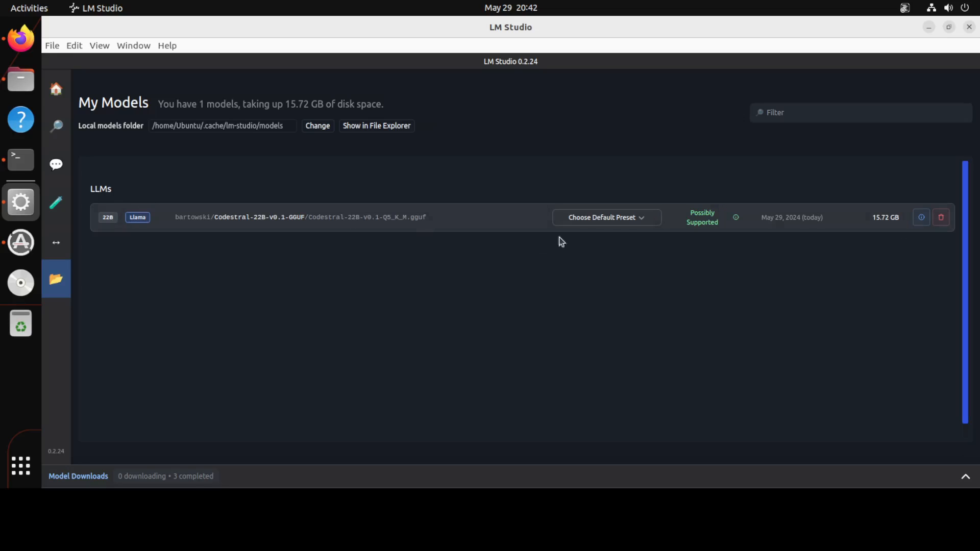
mouse_move(751, 244)
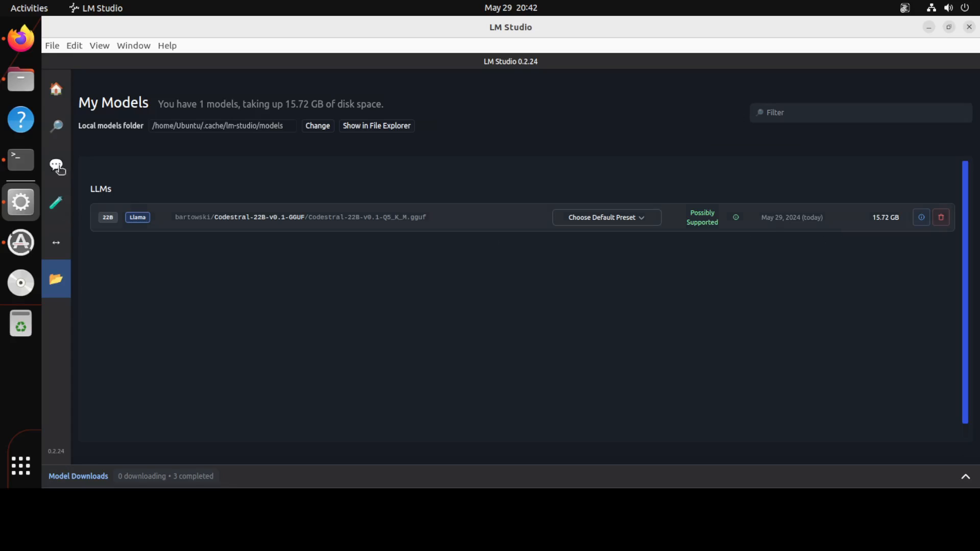
- Load Codestral 22B Q5_K_M into the chat from the model loader
click(55, 165)
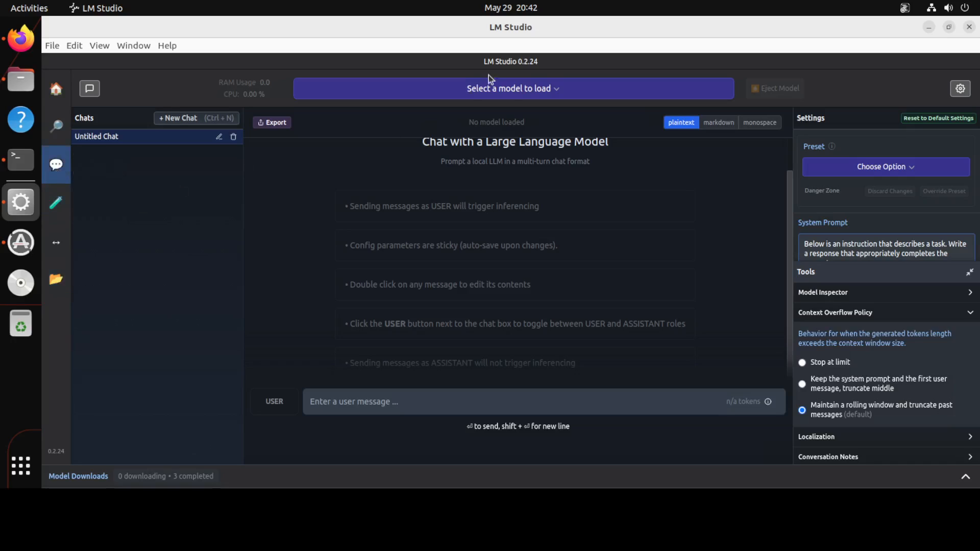
click(510, 88)
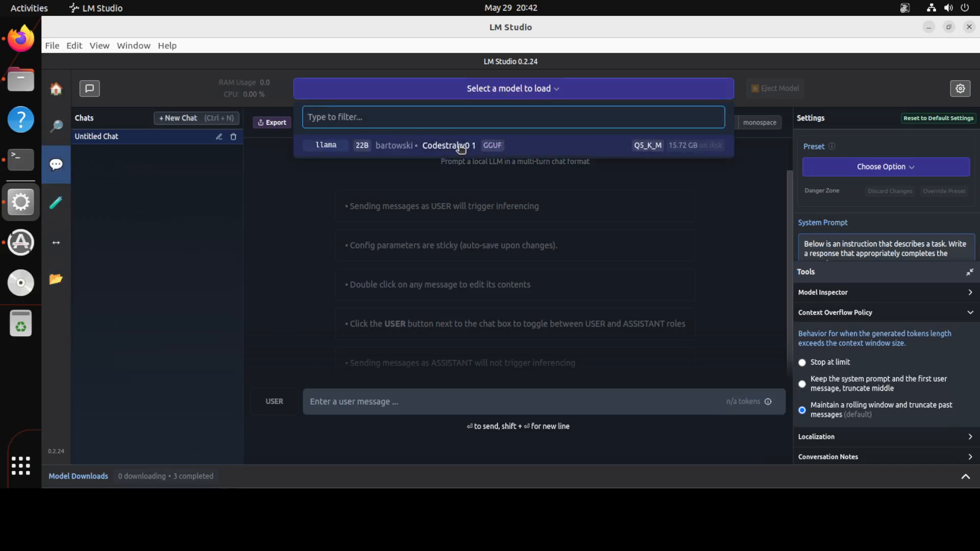
click(448, 145)
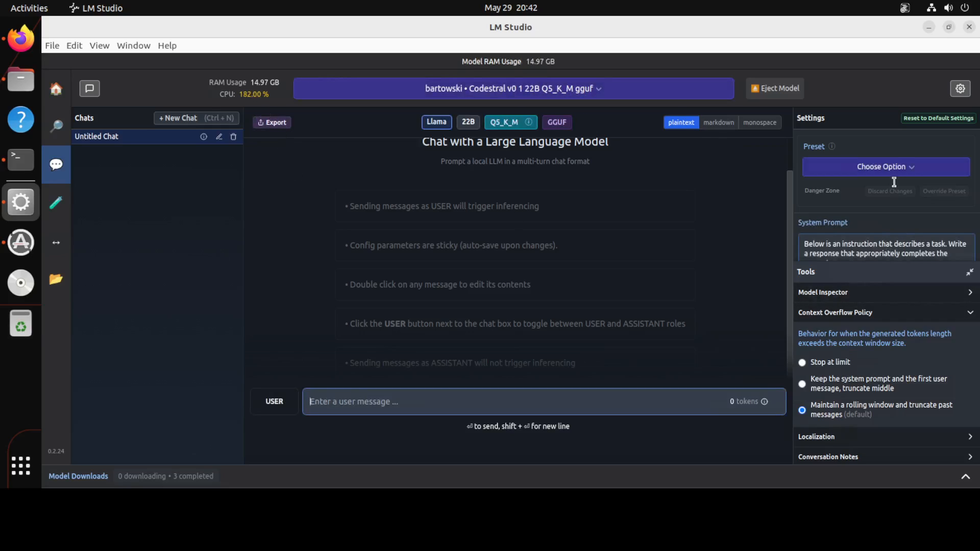
- Scroll through the available prompt presets in the Preset dropdown
click(885, 167)
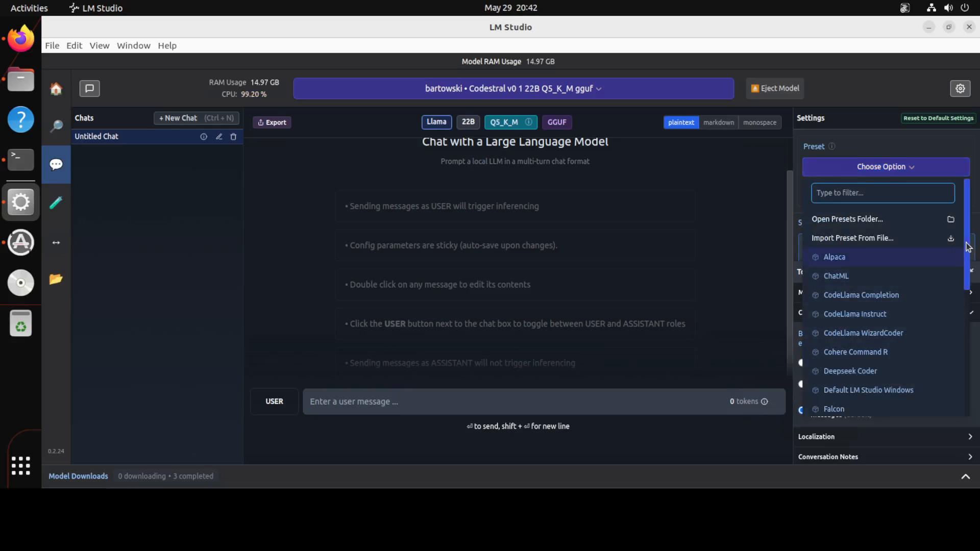
scroll(down, 3)
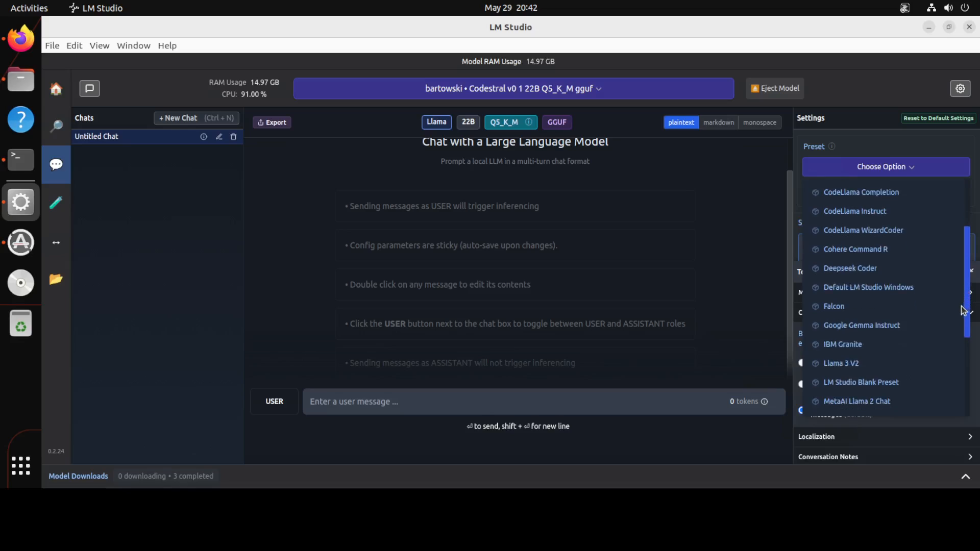
scroll(down, 3)
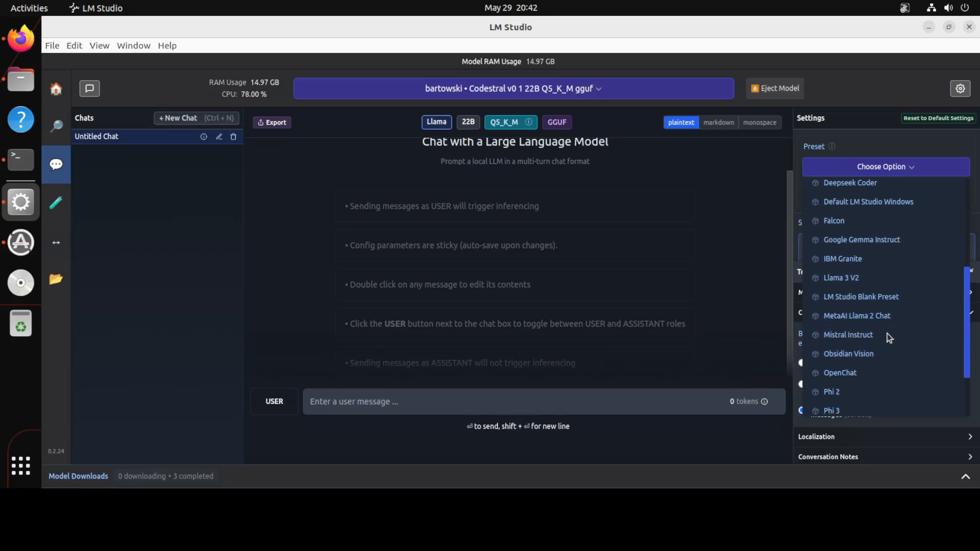
- Apply the Mistral Instruct preset and change the Quick GPU Offload option in GPU Settings
click(848, 335)
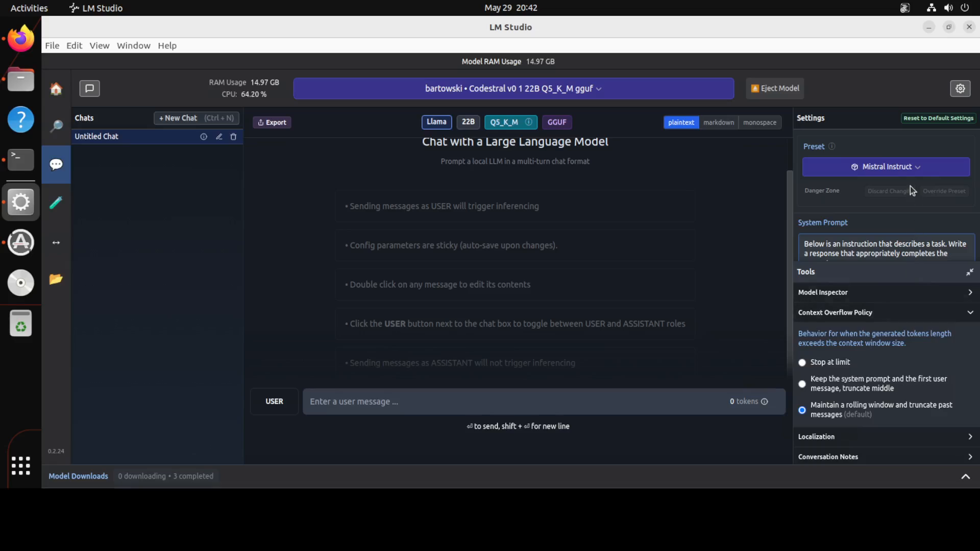
mouse_move(912, 306)
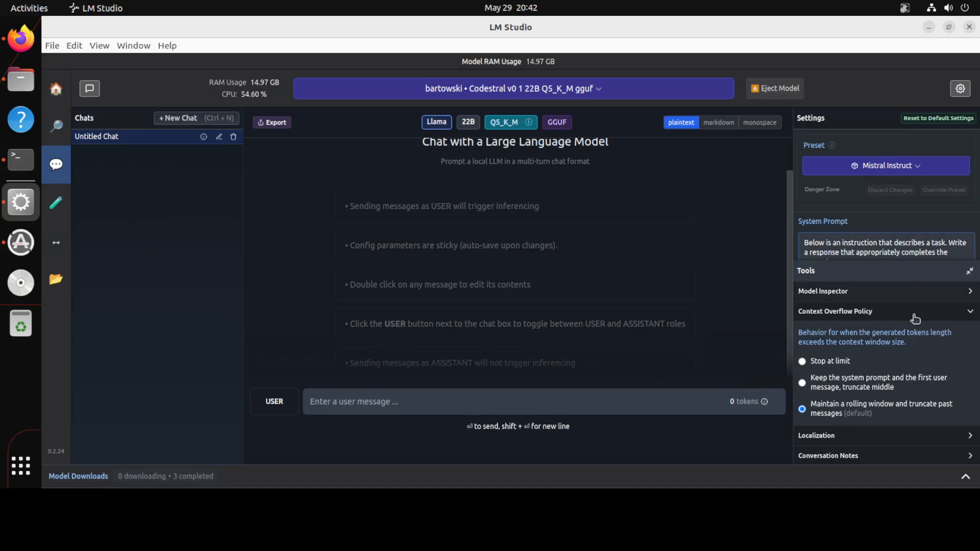
mouse_move(893, 323)
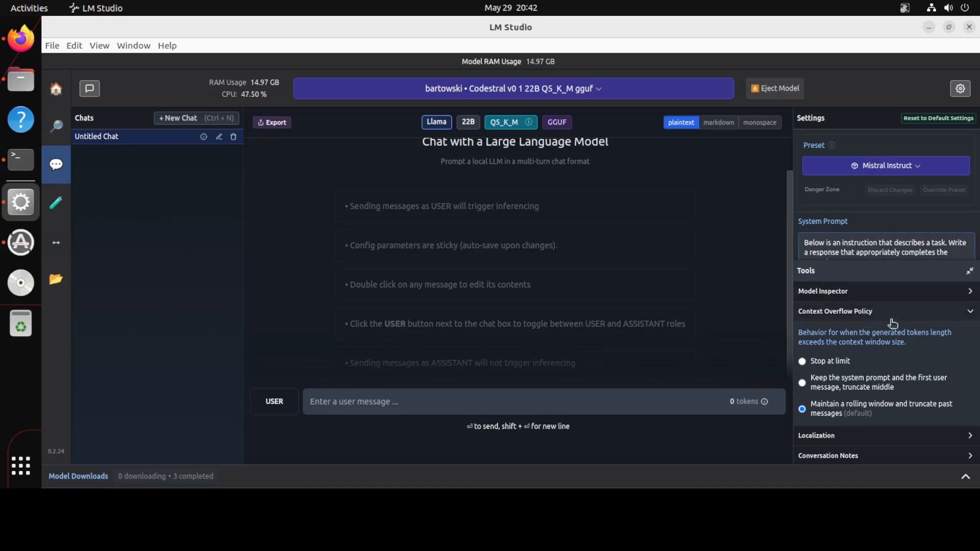
scroll(down, 3)
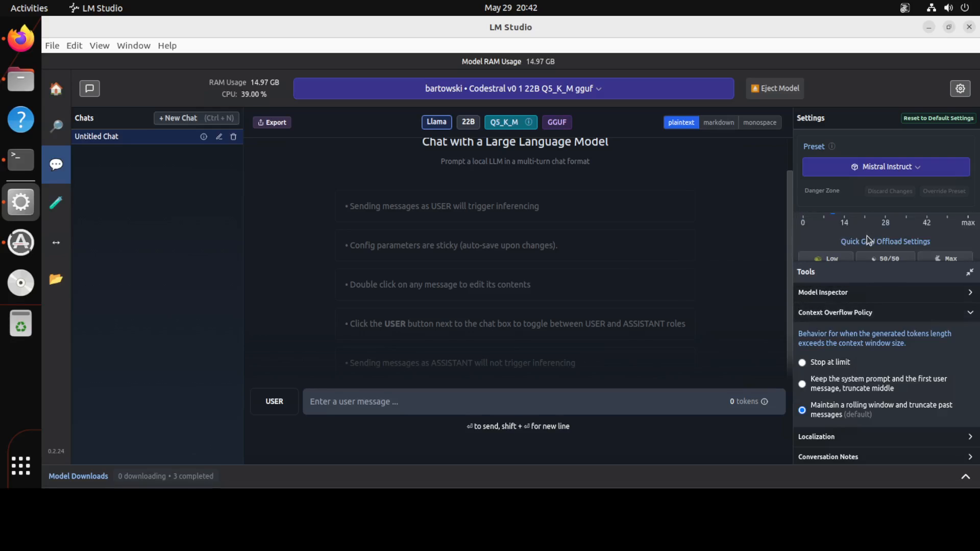
click(886, 241)
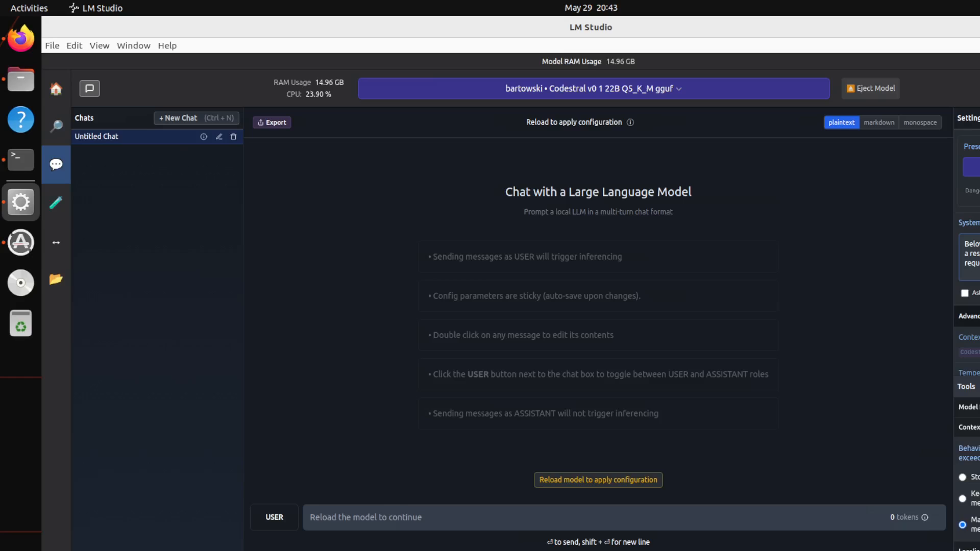
- Reload Codestral 22B Q5_K_M so the new GPU offload setting applies
scroll(down, 3)
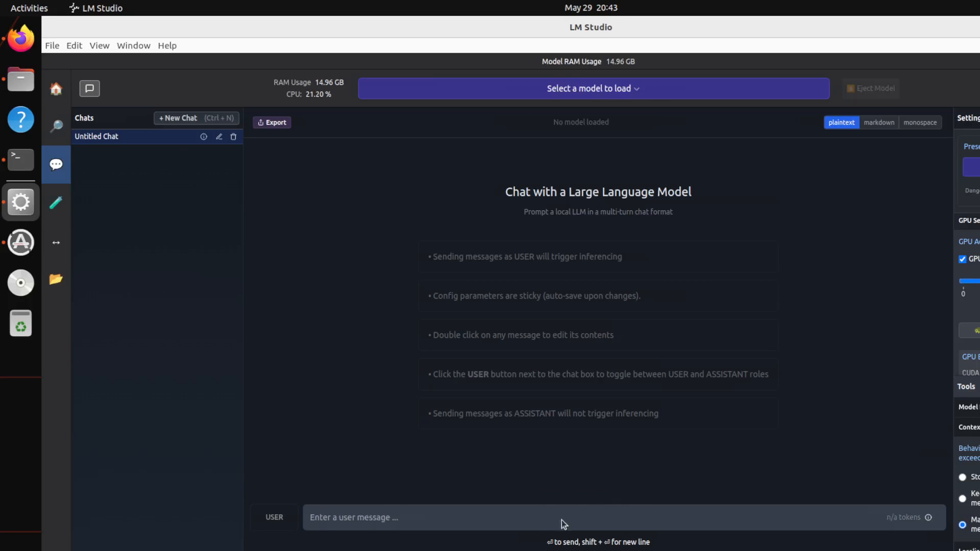
click(591, 88)
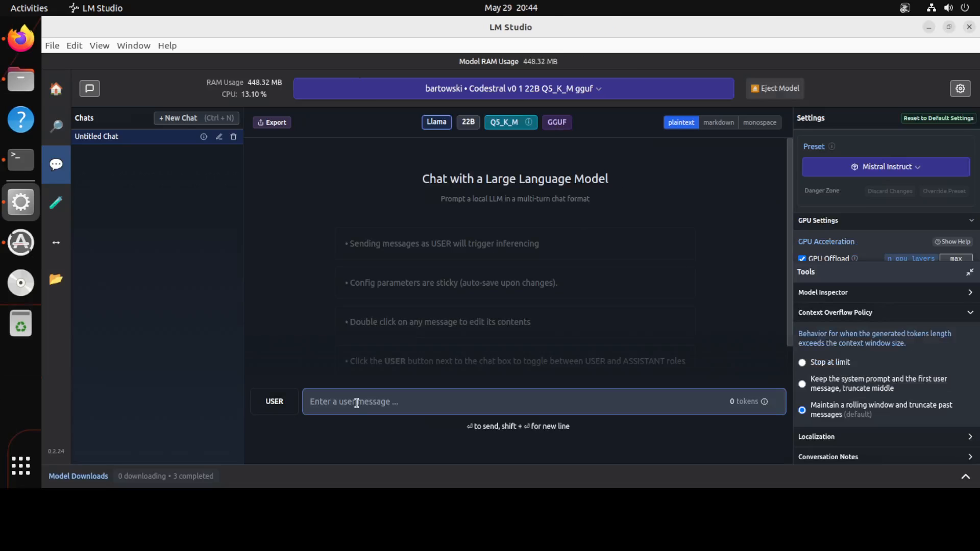
- Send Codestral the Python factorial summary prompt, then the JavaScript isPalindrome purpose prompt
text(https://mistral.ai/news/codestral/)
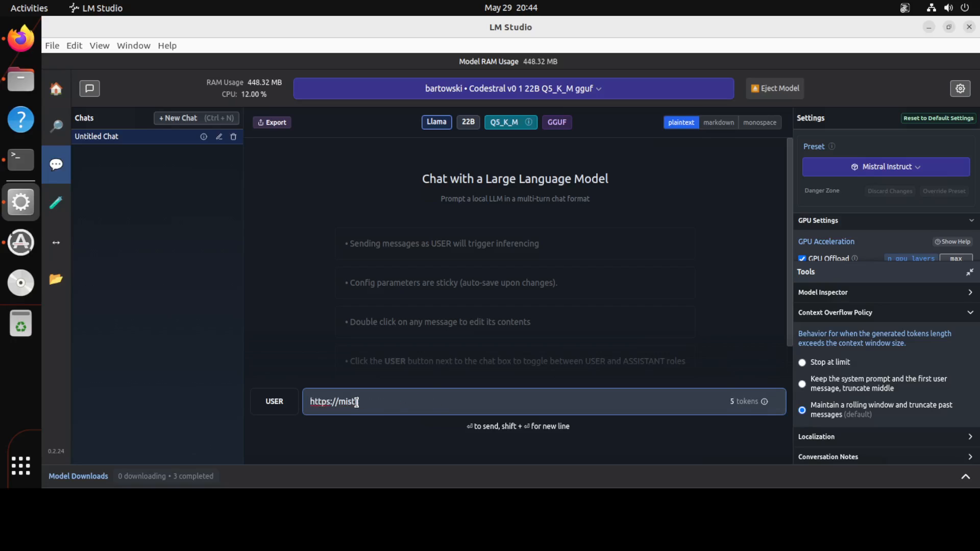
key(BackSpace)
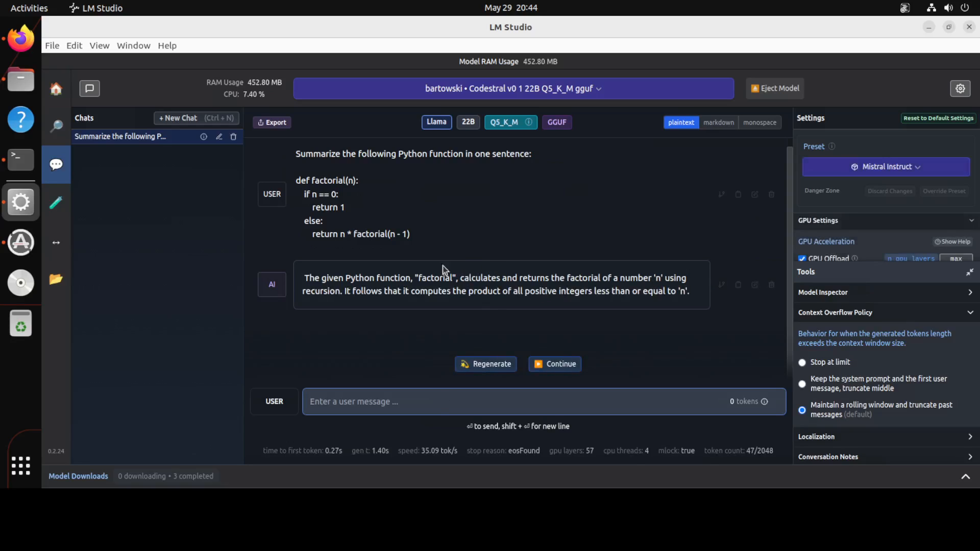
mouse_move(555, 282)
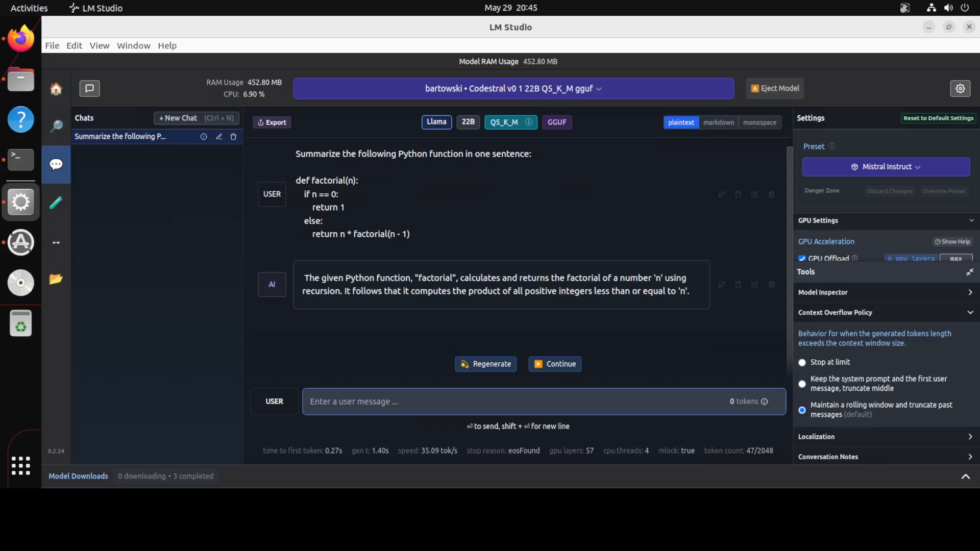
text(Provide a brief summary of the purpose of this JavaScript function:)
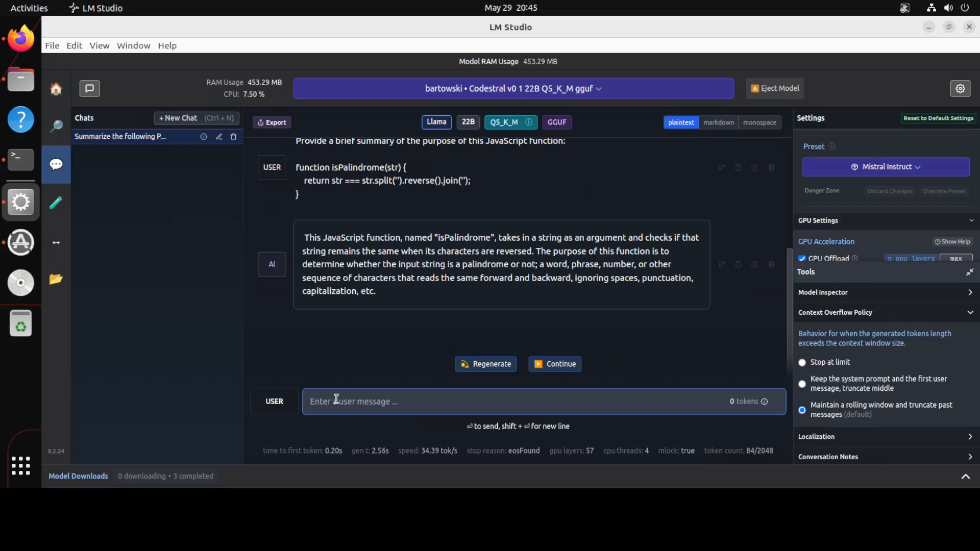
- Ask Codestral to 'write me a Cobol program to create a calculator'
text(write me a F)
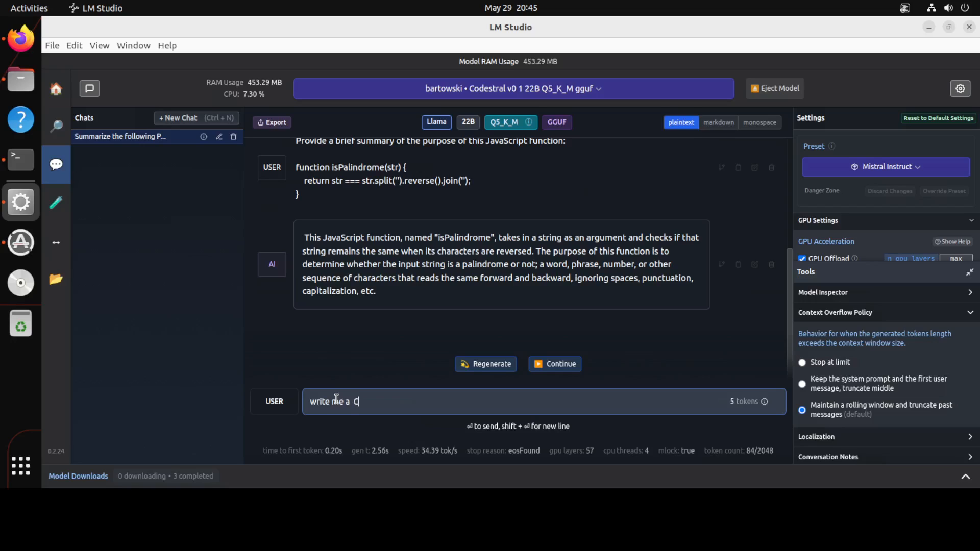
text(obol prorgam)
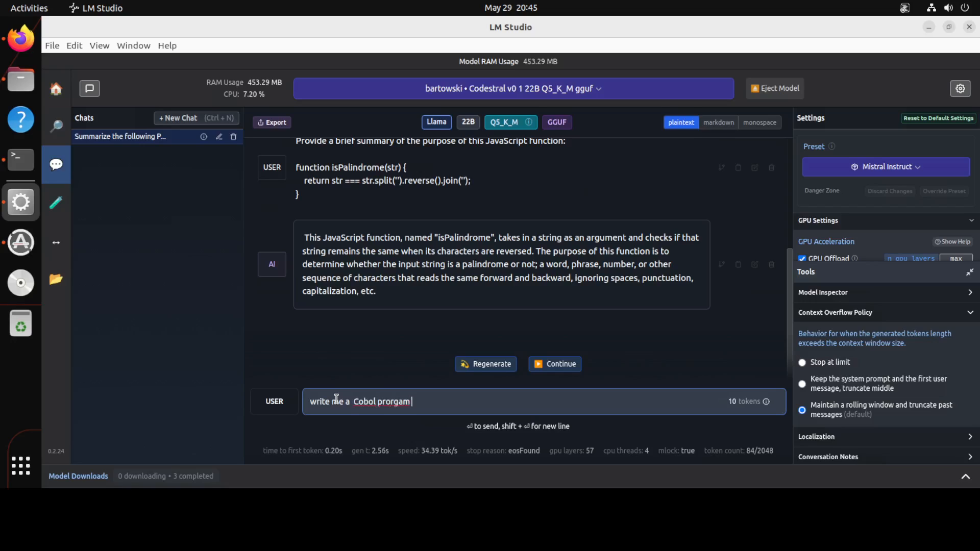
key(BackSpace)
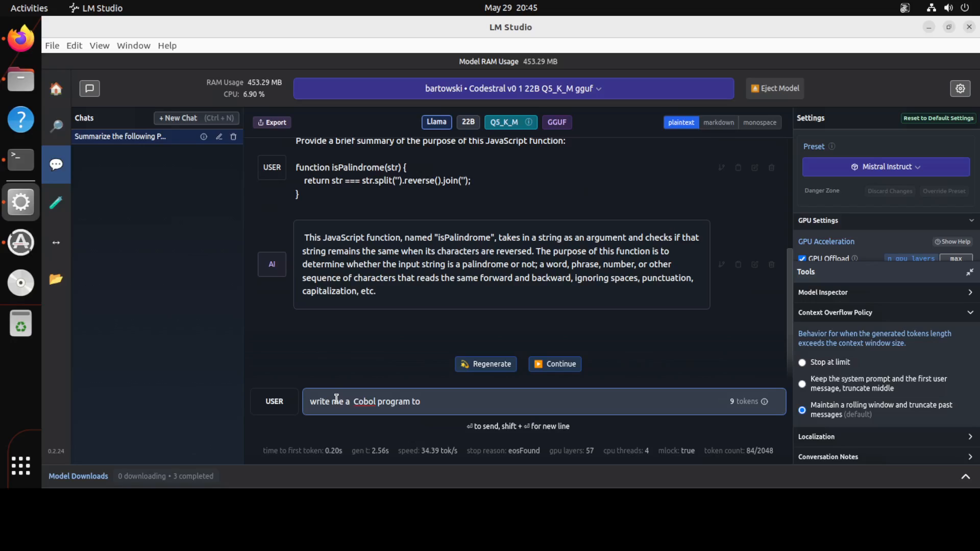
text(create a cal)
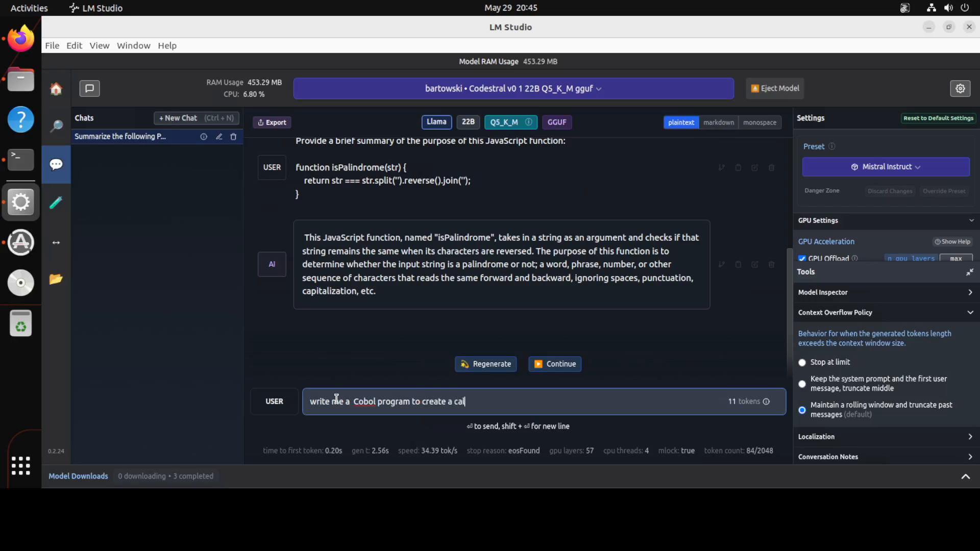
text(culator)
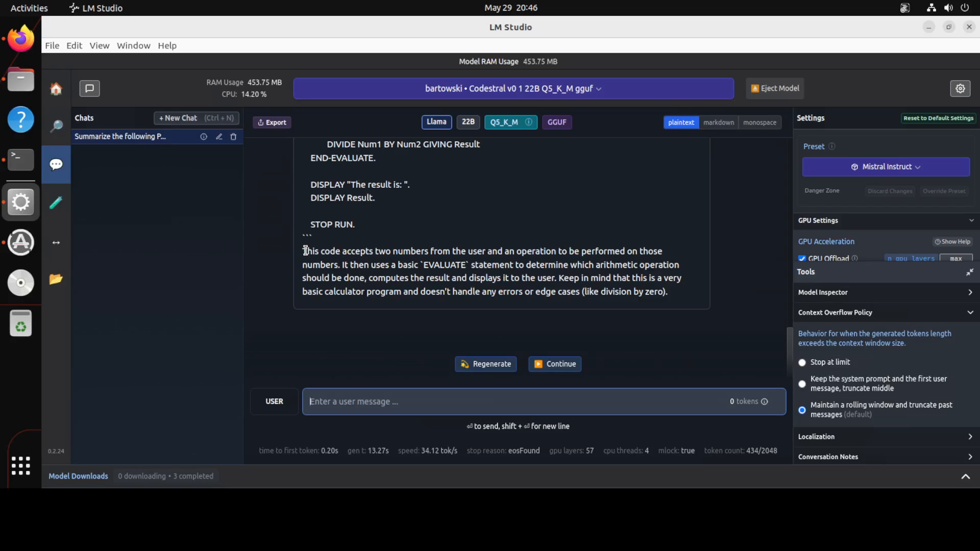
mouse_move(607, 270)
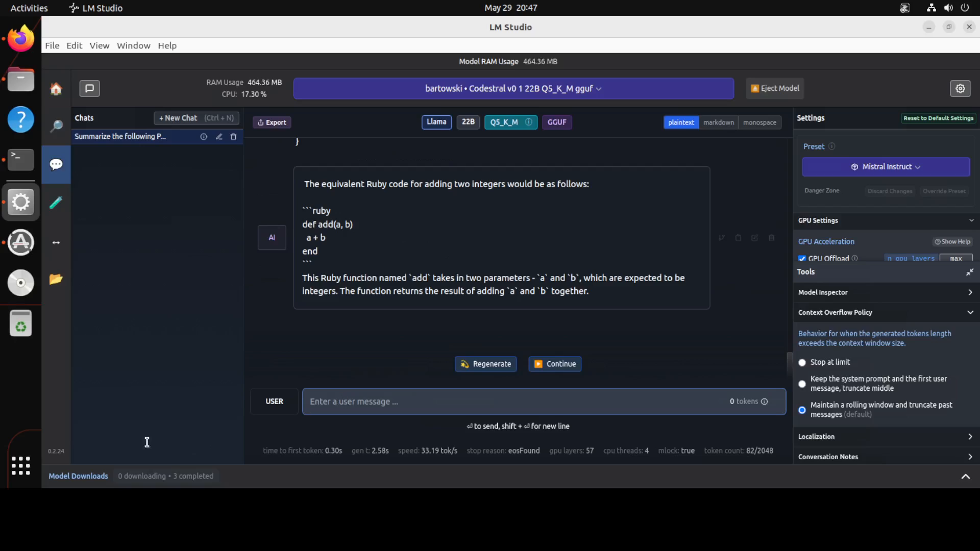
- Send the prompt 'write me a smart contract in Haskel'
text(write me a smart contract in Haskel)
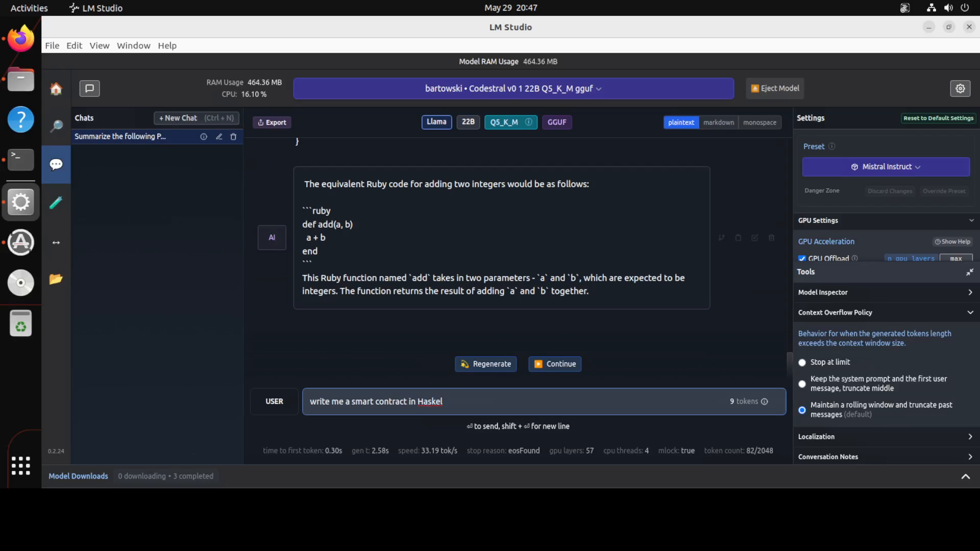
click(444, 401)
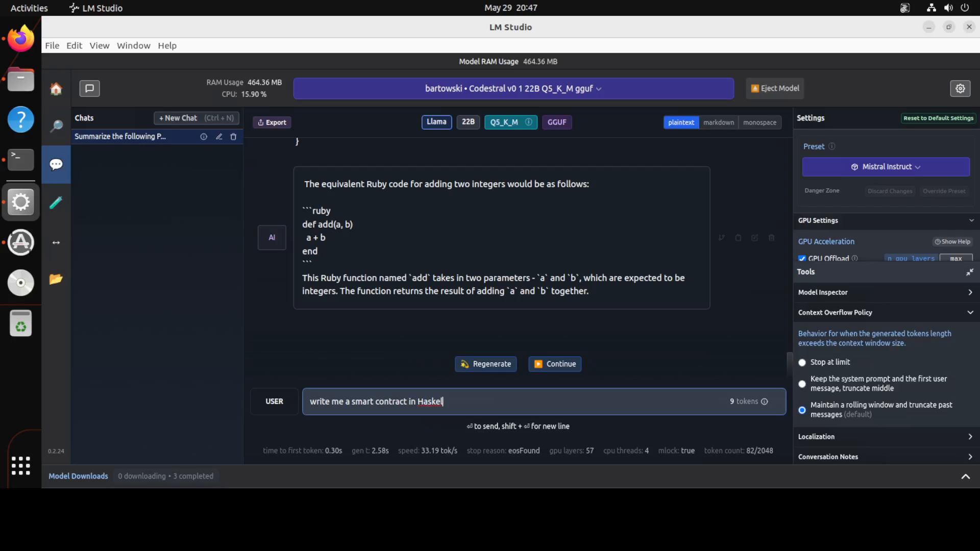
mouse_move(761, 419)
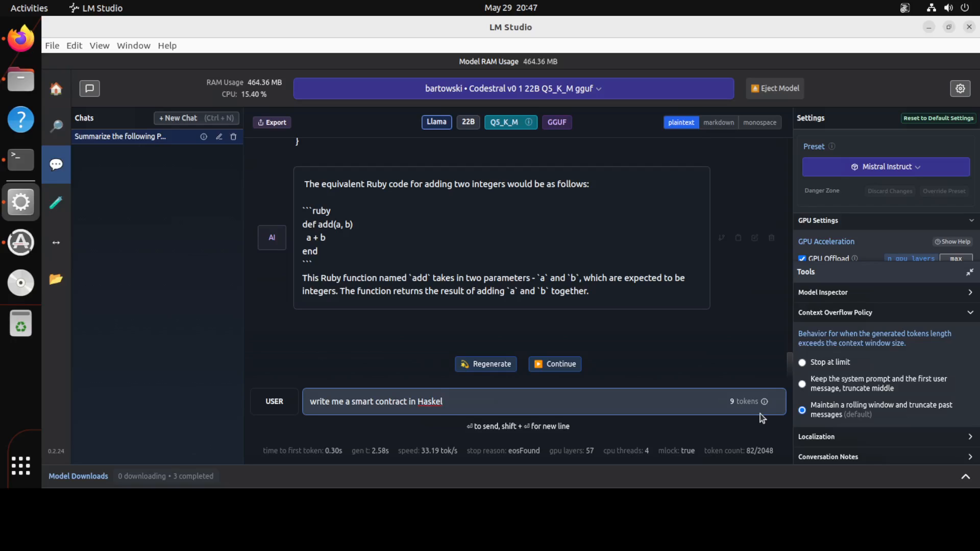
key(Return)
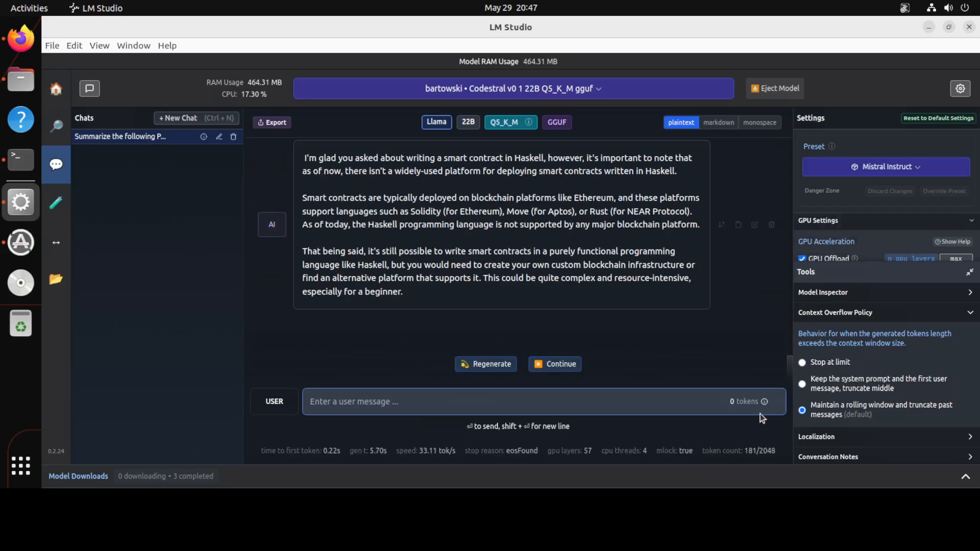
mouse_move(468, 204)
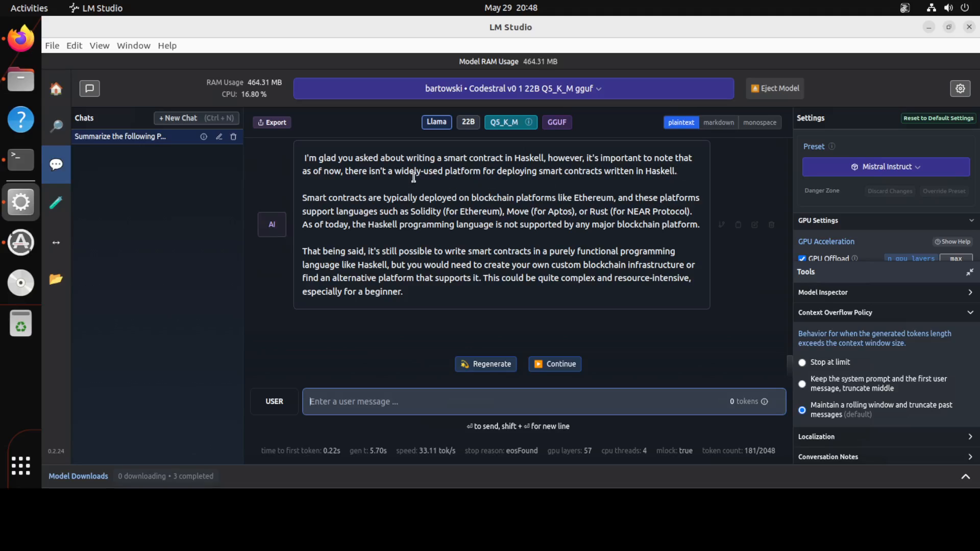
mouse_move(643, 184)
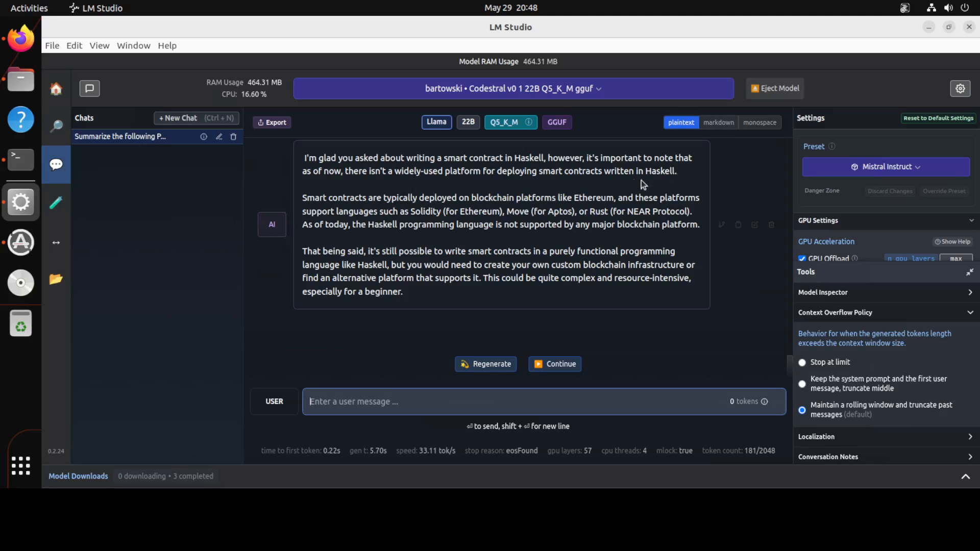
mouse_move(696, 205)
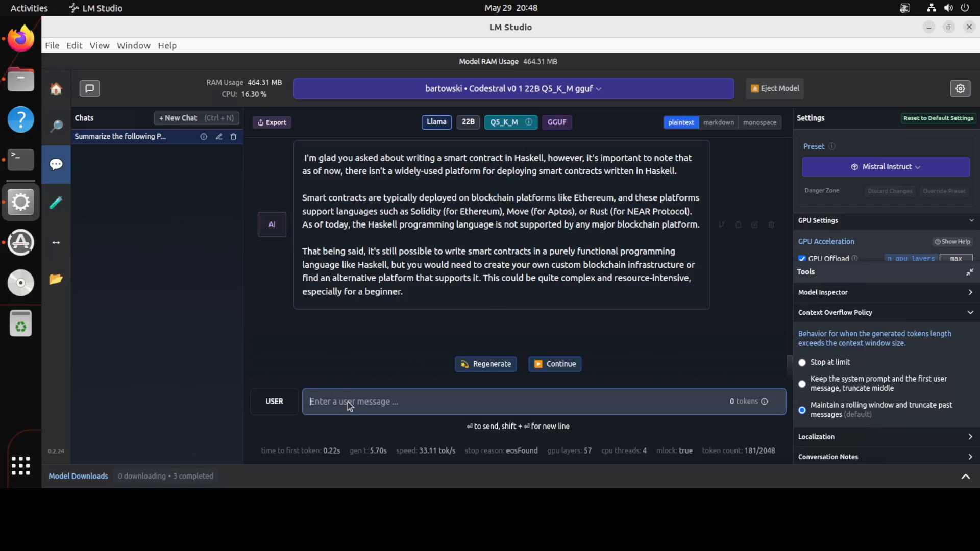
- Follow up asking Codestral to write the smart contract in Solidity instead
text(ok)
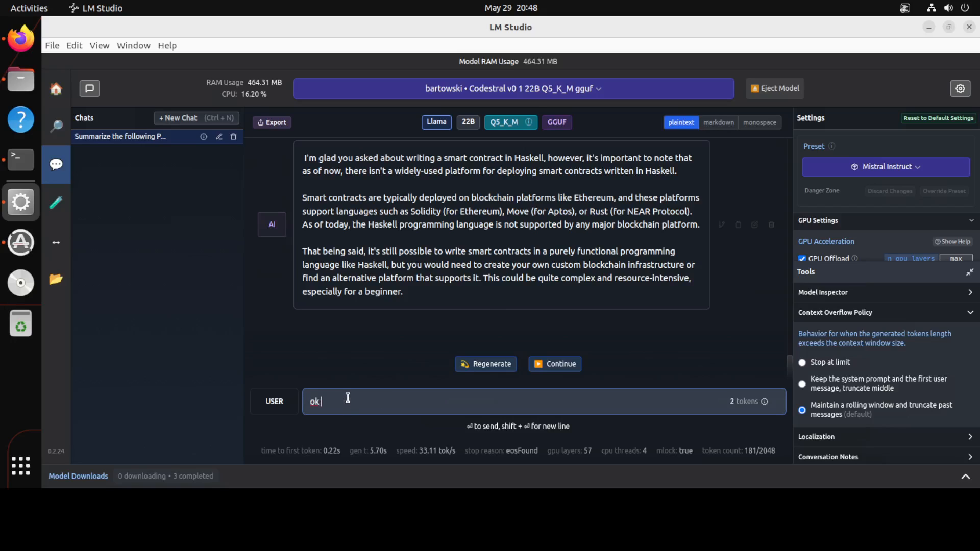
text(write me the sma)
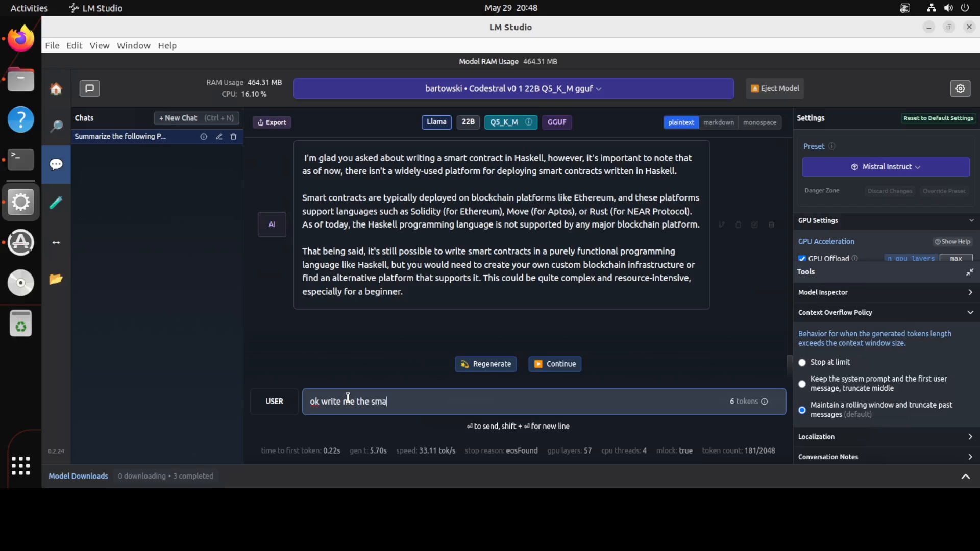
text(rt contract in)
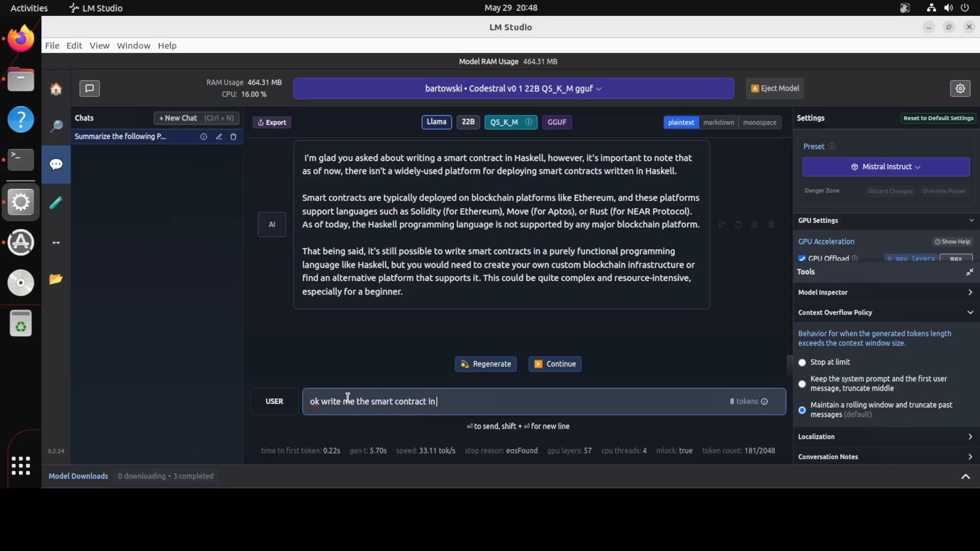
text(Solid)
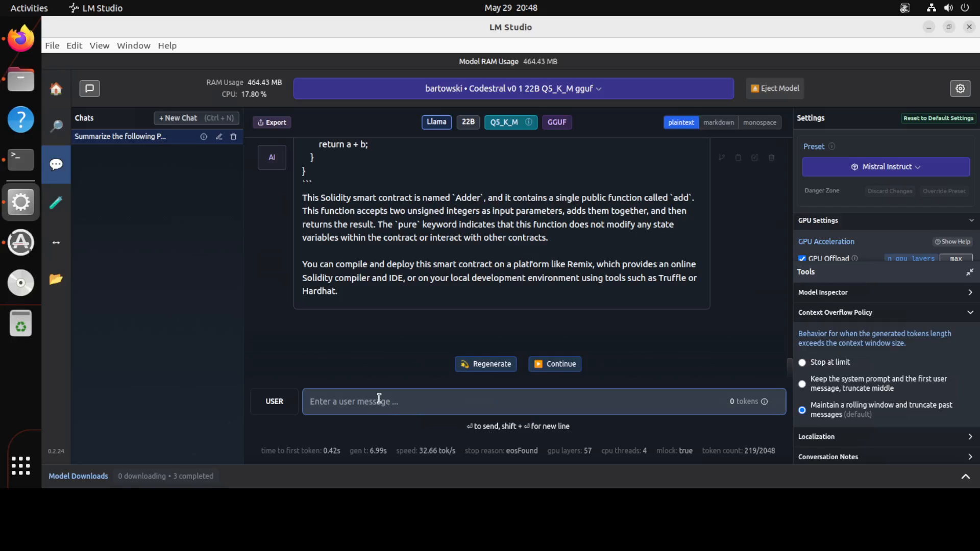
- Ask Codestral to write a unit test for a web interface that takes customer orders
text(write me a u)
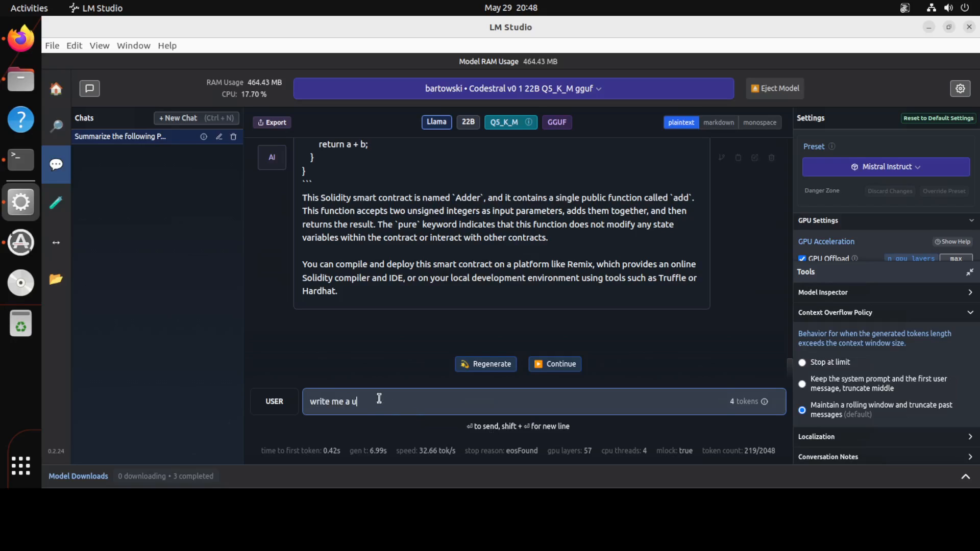
text(nit test to)
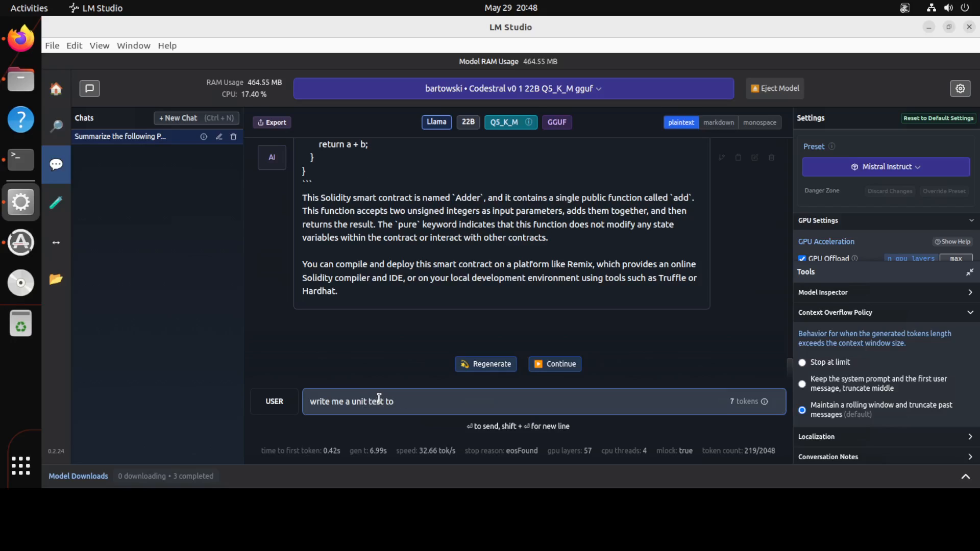
text(test my)
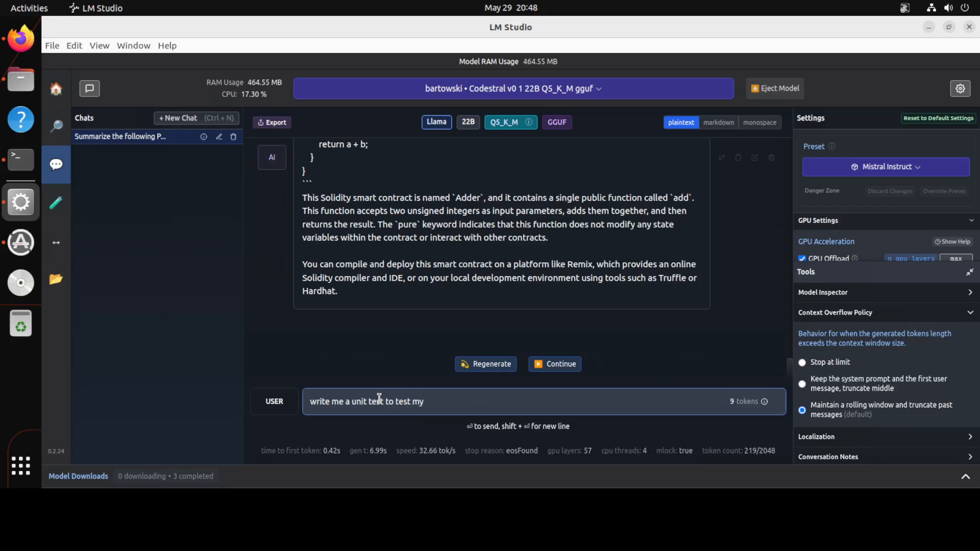
text(web user interfac)
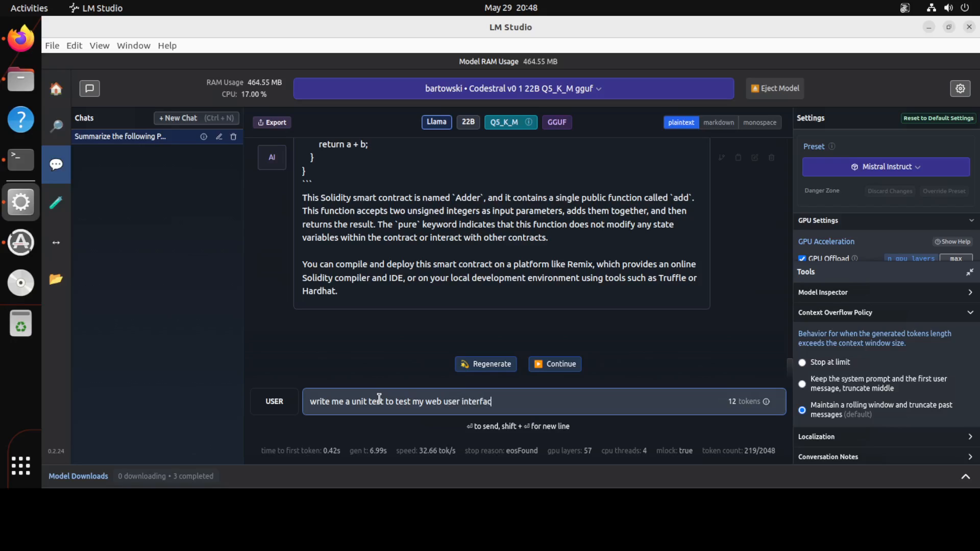
text(for)
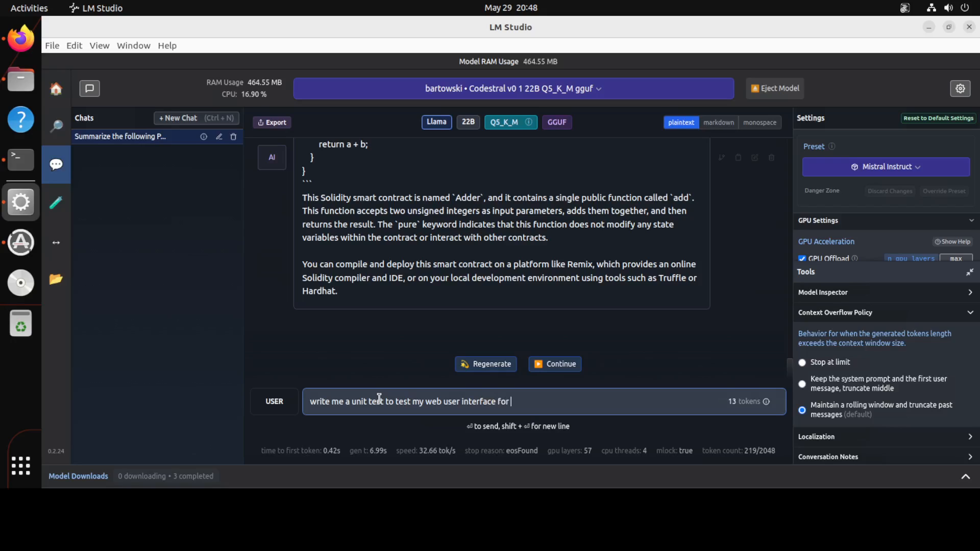
text(taking custo)
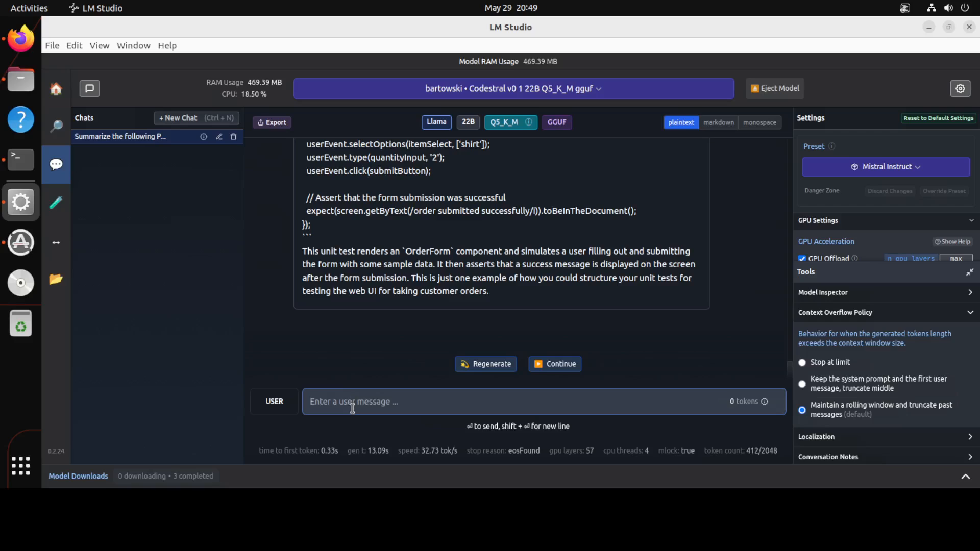
- Submit the SQL optimization prompt, then highlight the explicit JOIN bullet in the reply
text(Translate this C code snippet into Ruby:)
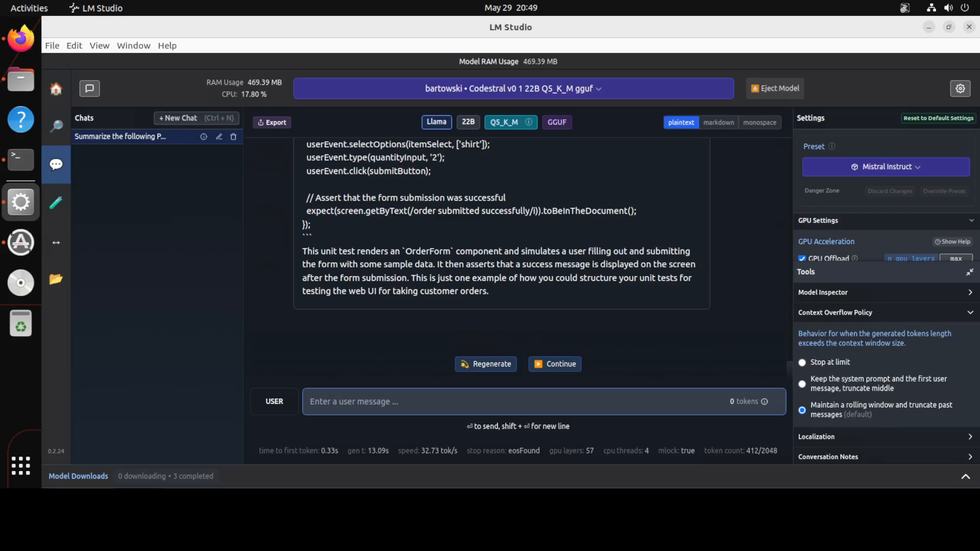
click(379, 402)
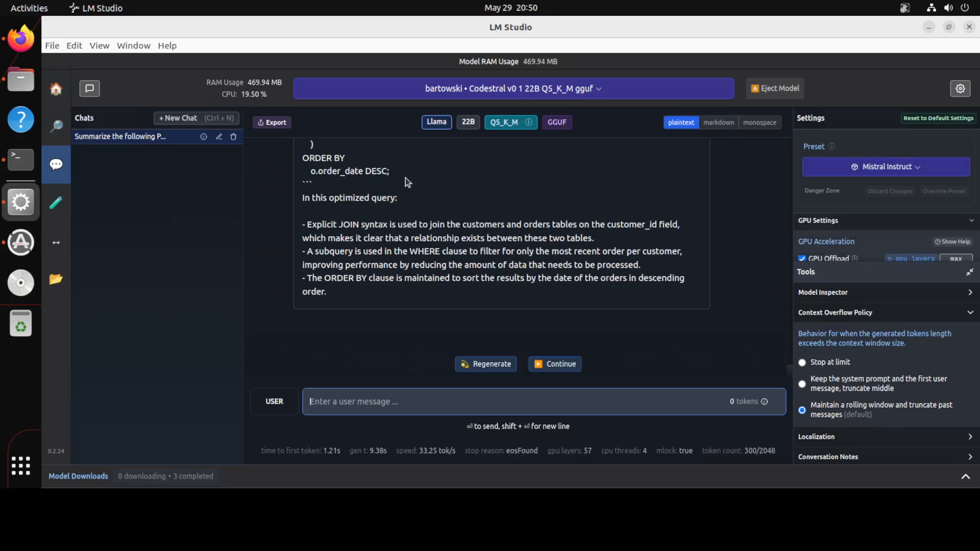
drag(303, 225, 593, 238)
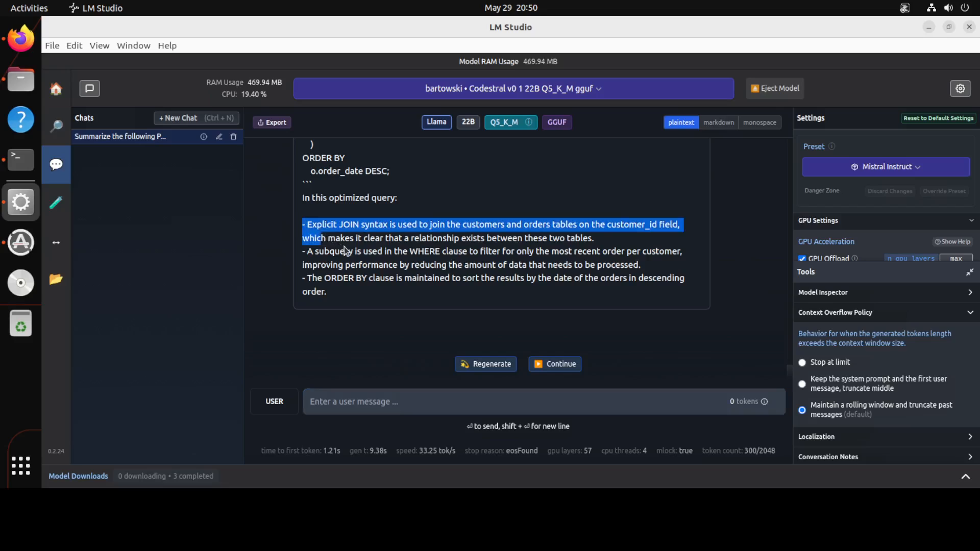
drag(343, 250, 387, 293)
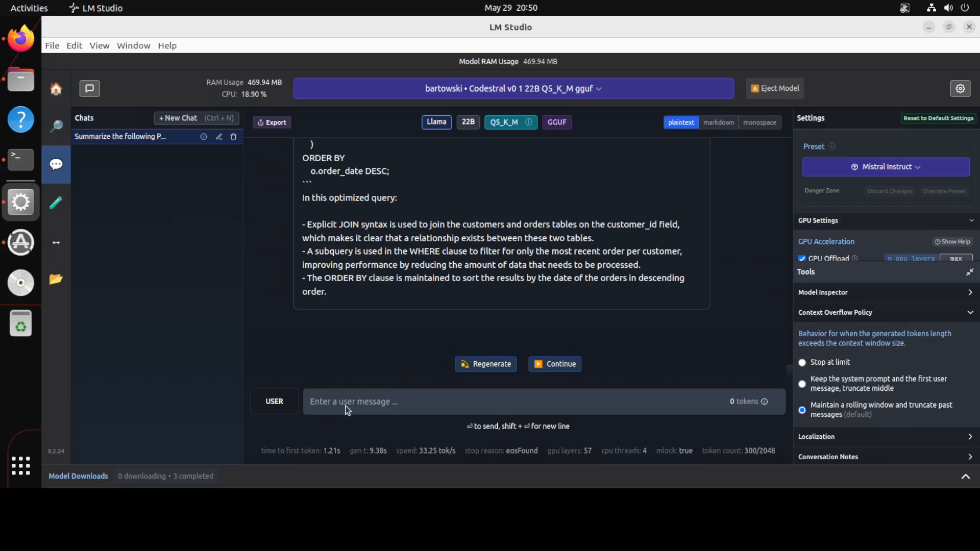
mouse_move(194, 234)
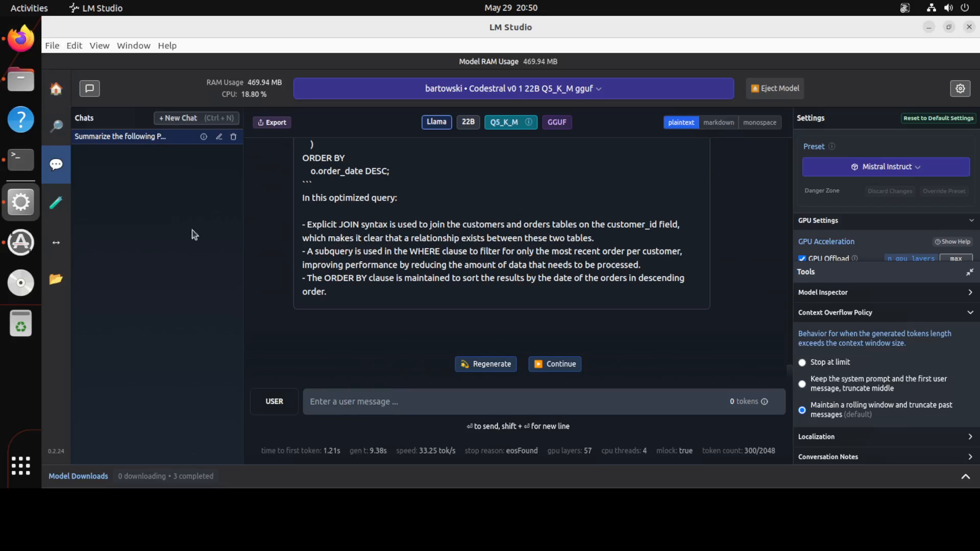
mouse_move(476, 305)
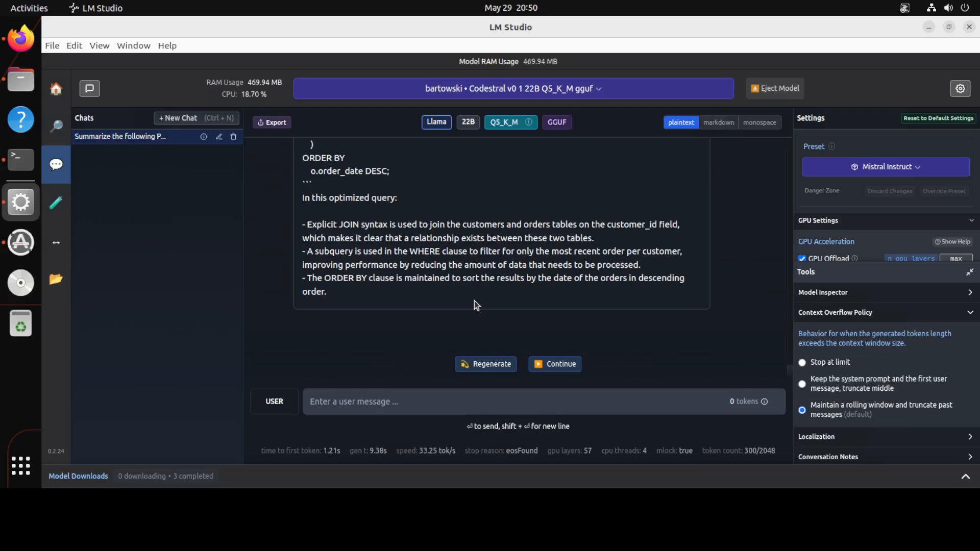
mouse_move(496, 267)
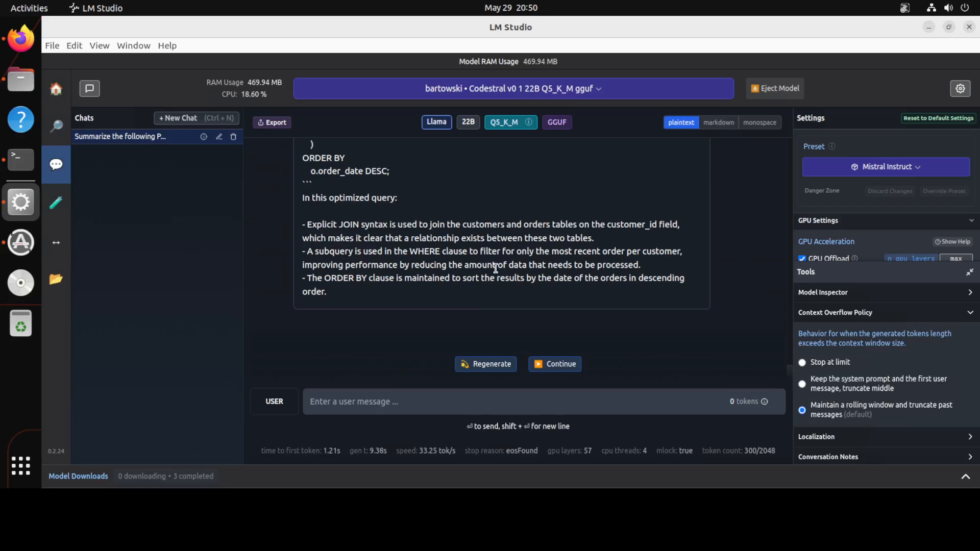